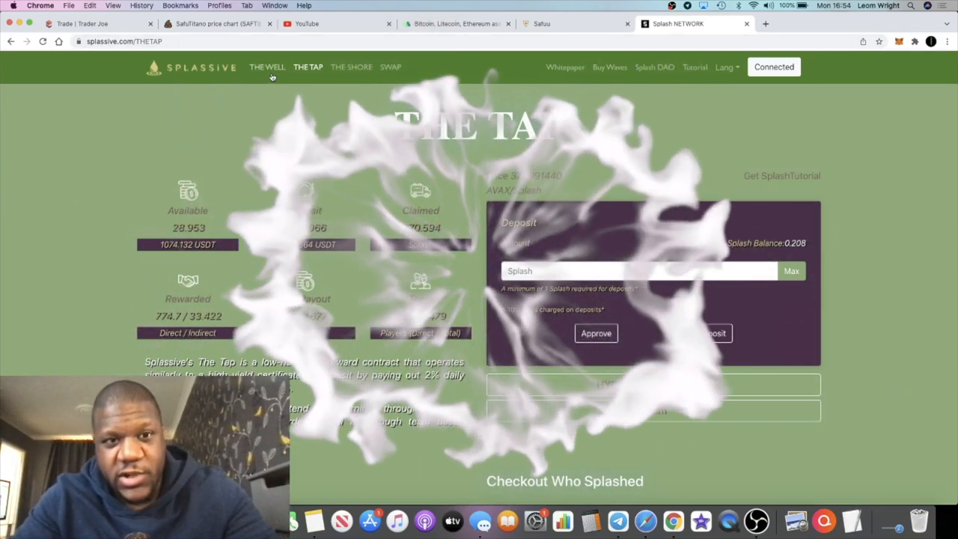
Step: Go to The Well and scroll down to the Splassive Price Tracker chart showing about $36.31
left_click(266, 67)
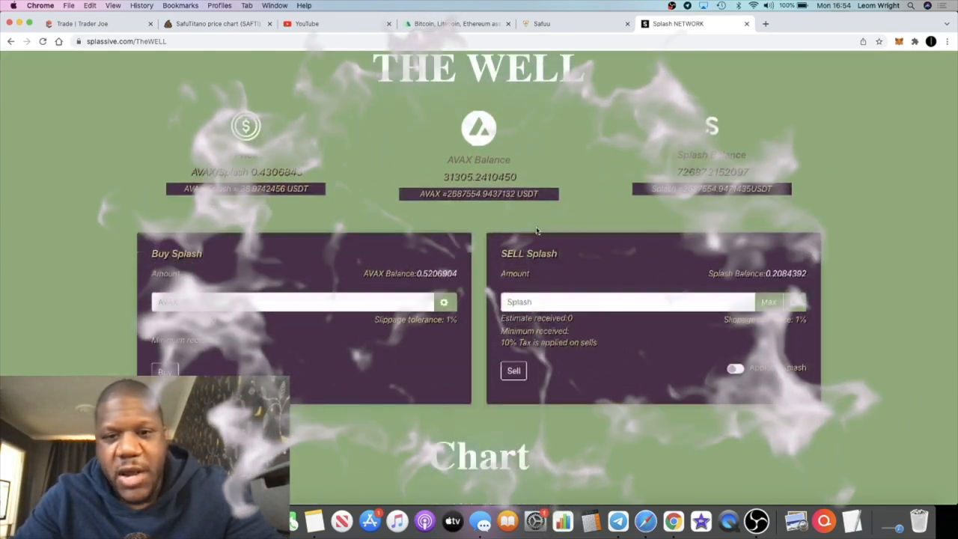
scroll("down", 3)
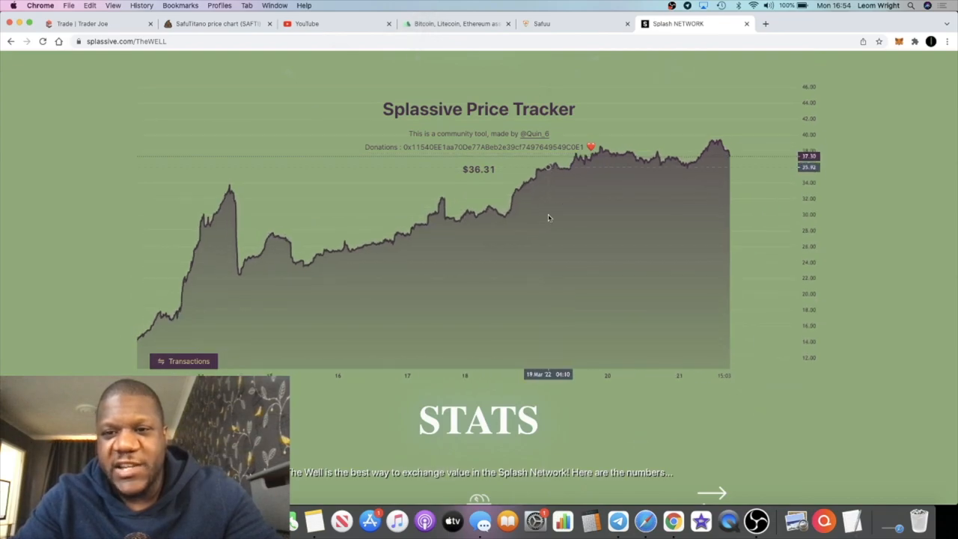
mouse_move(464, 206)
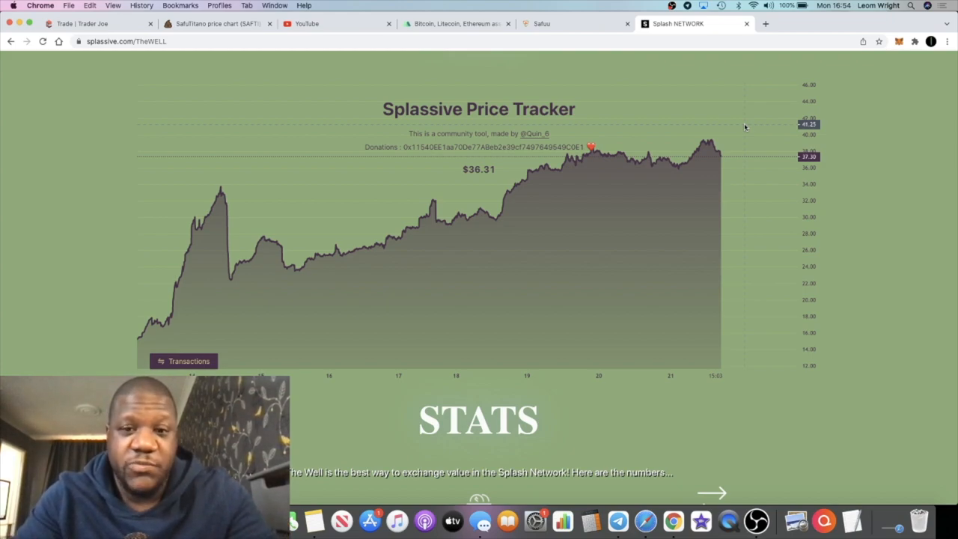
mouse_move(825, 126)
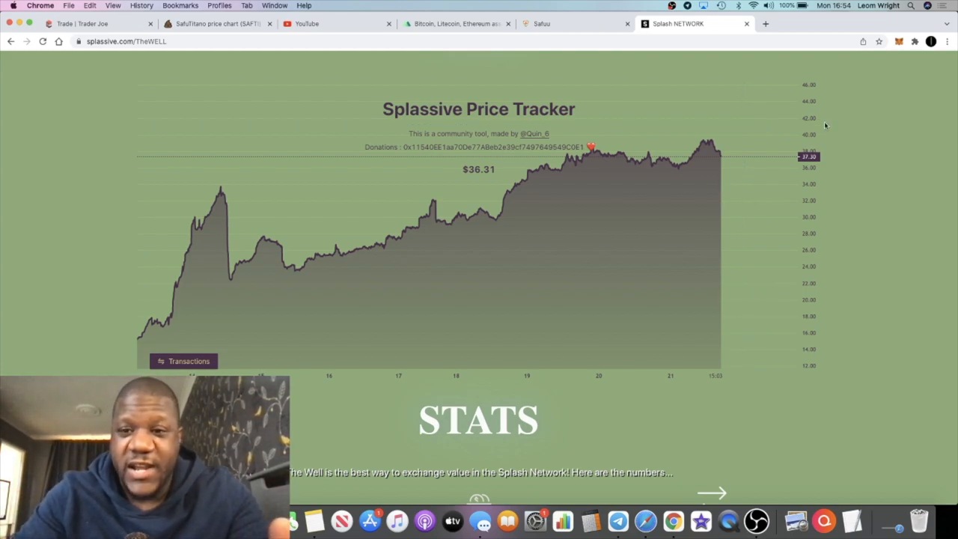
Step: Scroll back to The Well's top, showing the 0.43 AVAX price and pool balances
scroll("up", 3)
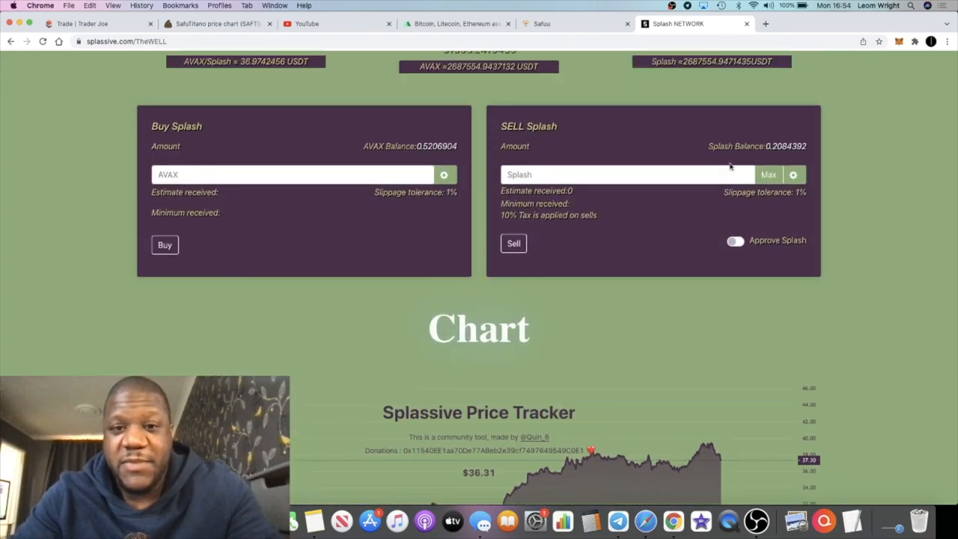
scroll("down", 3)
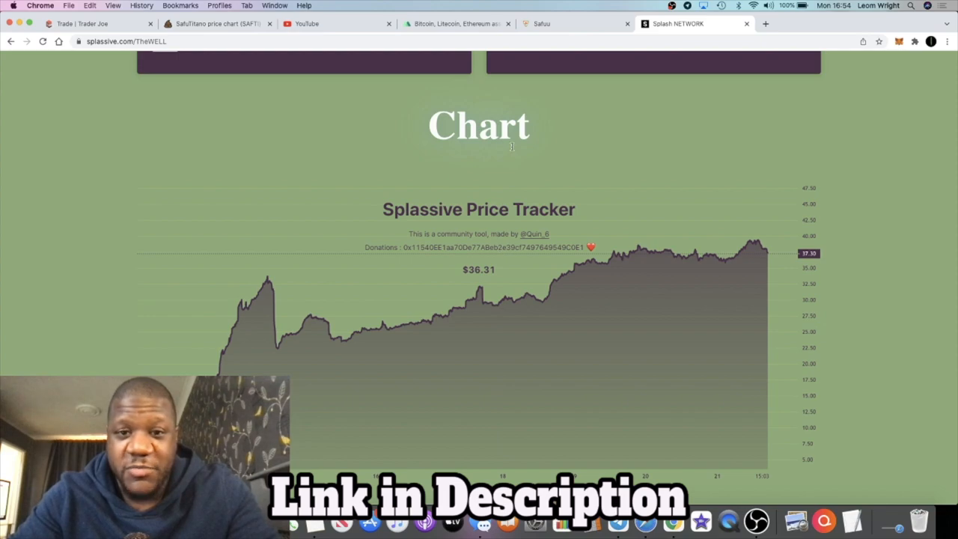
scroll("up", 3)
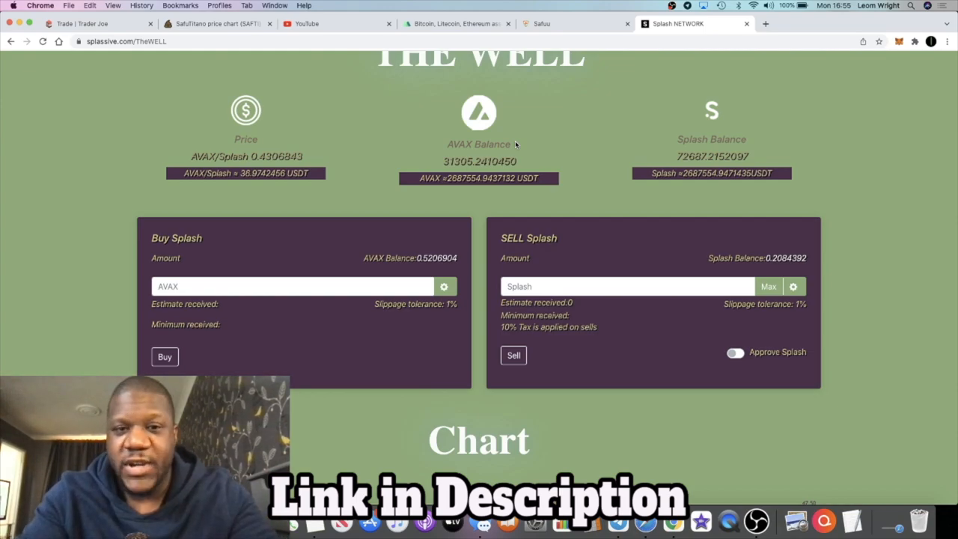
scroll("up", 3)
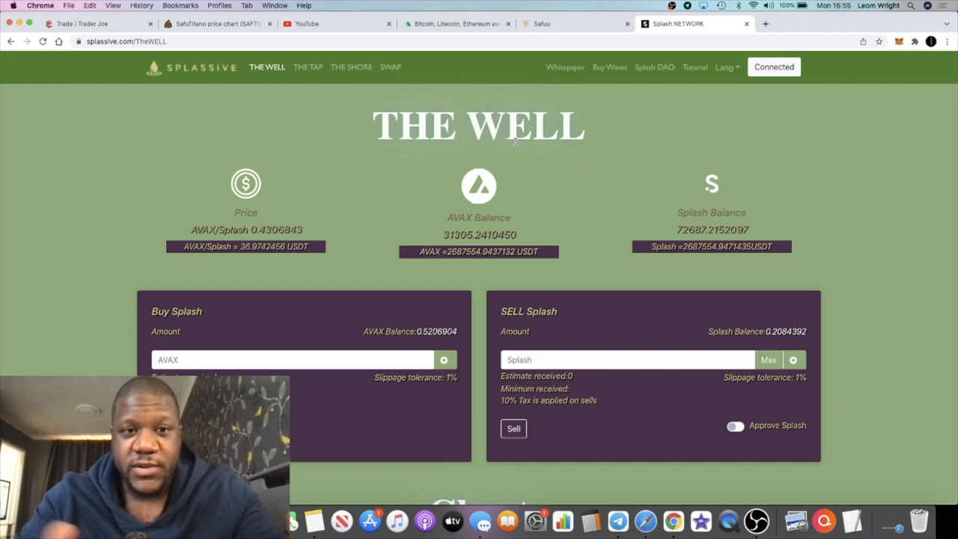
mouse_move(266, 164)
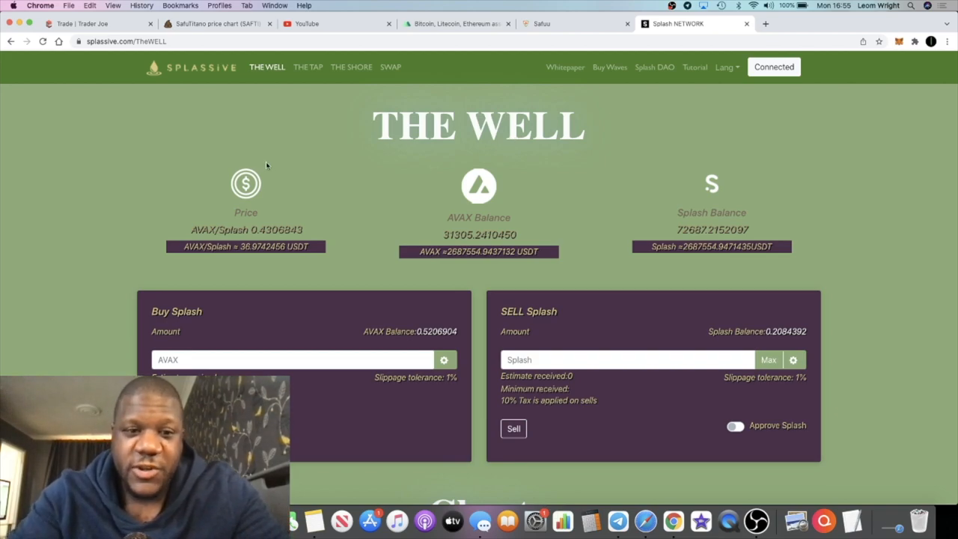
mouse_move(110, 209)
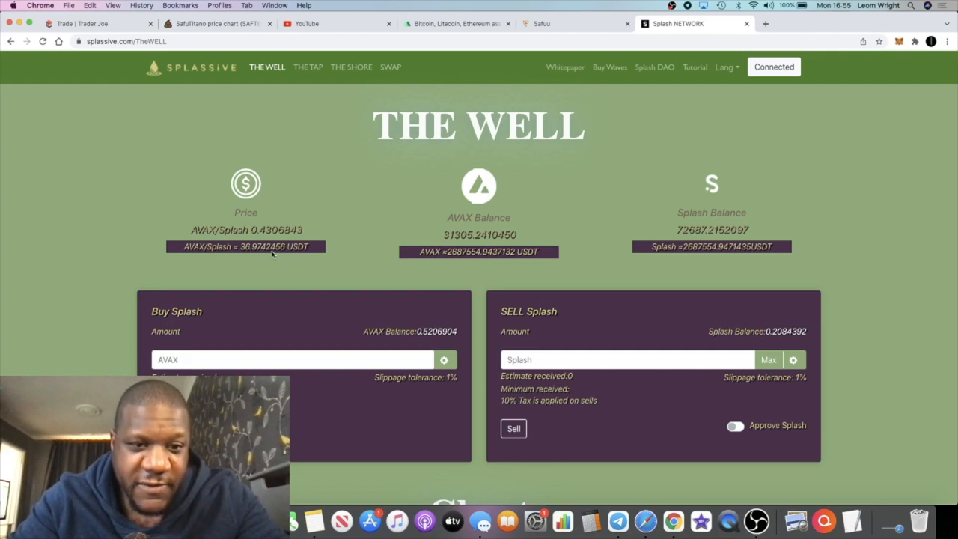
mouse_move(340, 225)
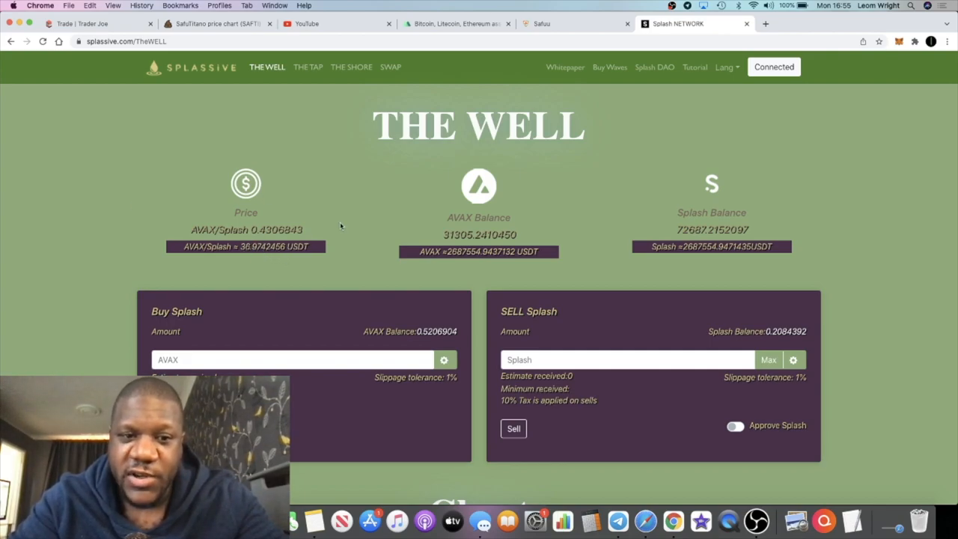
scroll("down", 3)
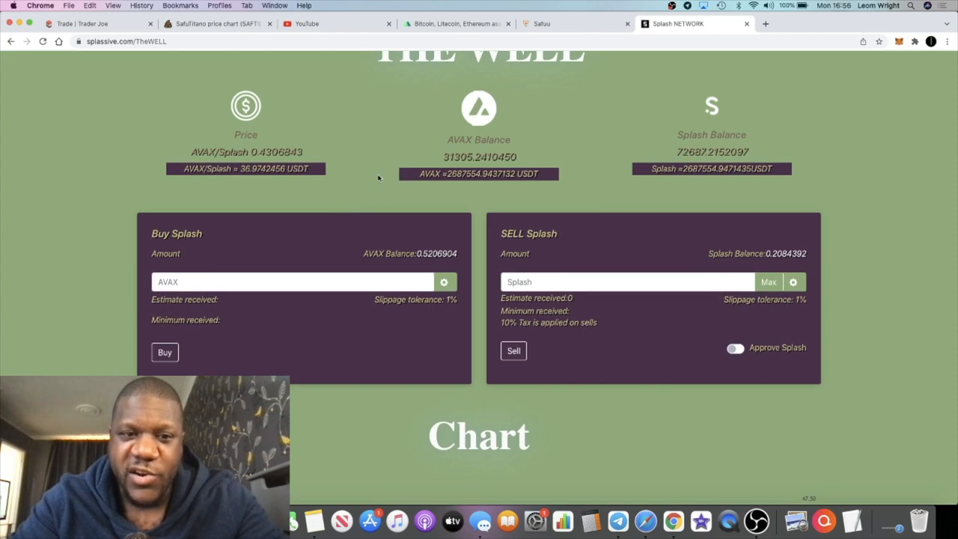
scroll("down", 3)
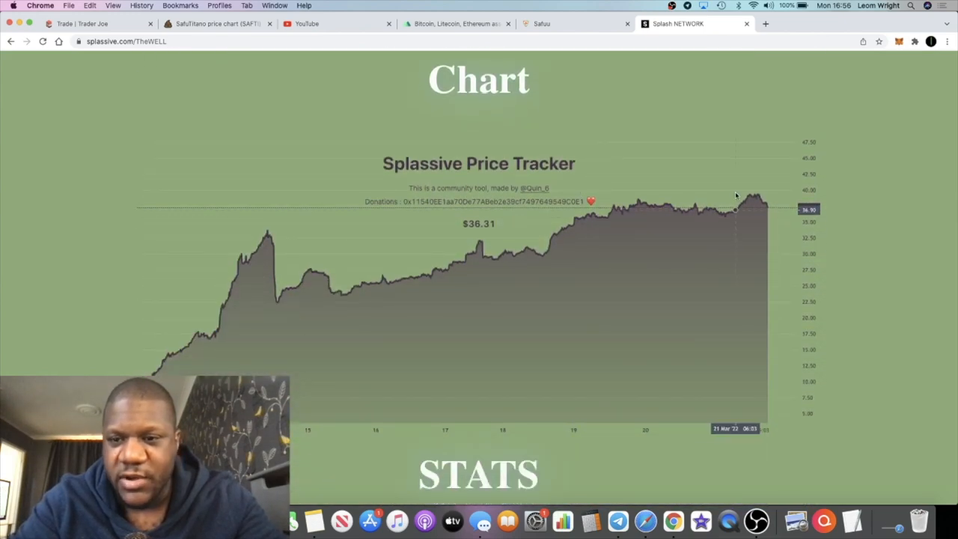
mouse_move(757, 190)
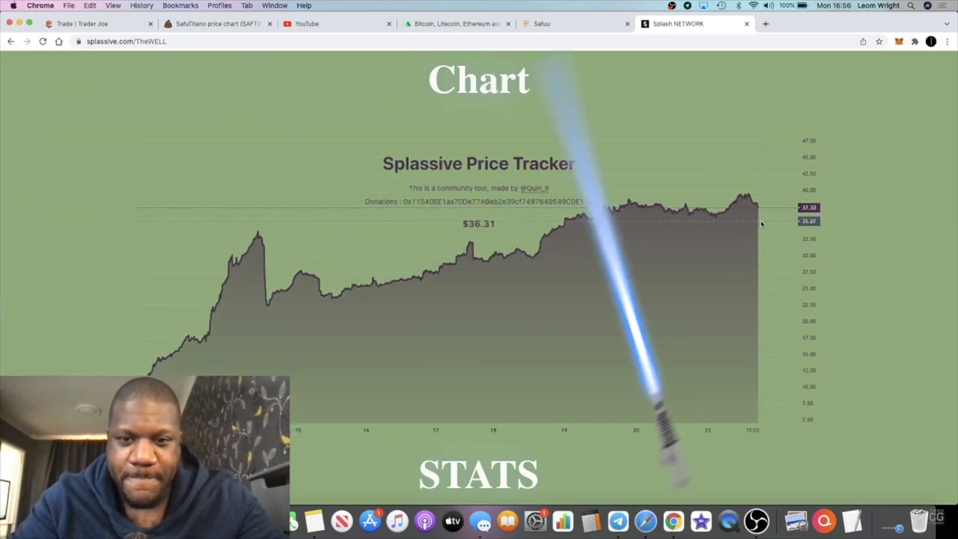
scroll("up", 3)
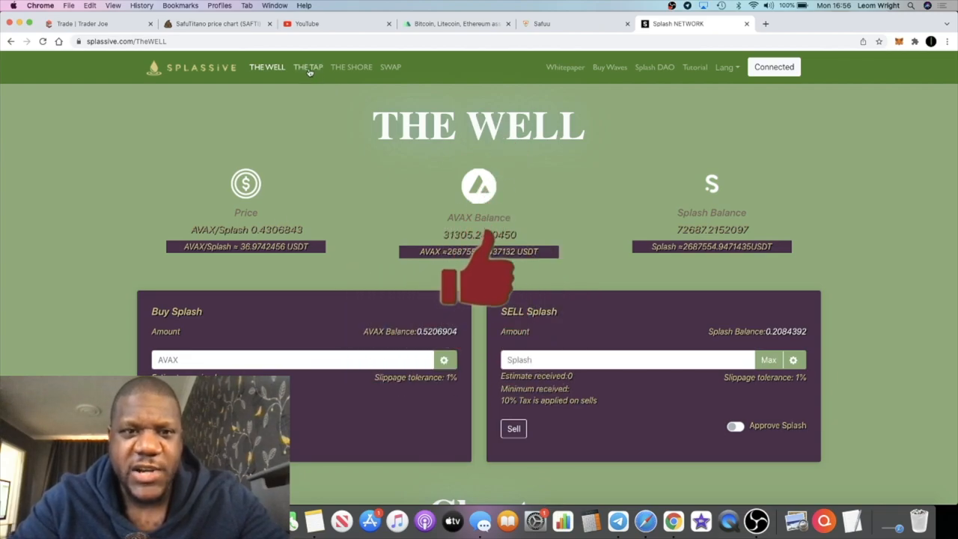
Step: Open The Tap and review its stats: 29.05 available, 1,722.966 deposited, 270.594 claimed
left_click(307, 66)
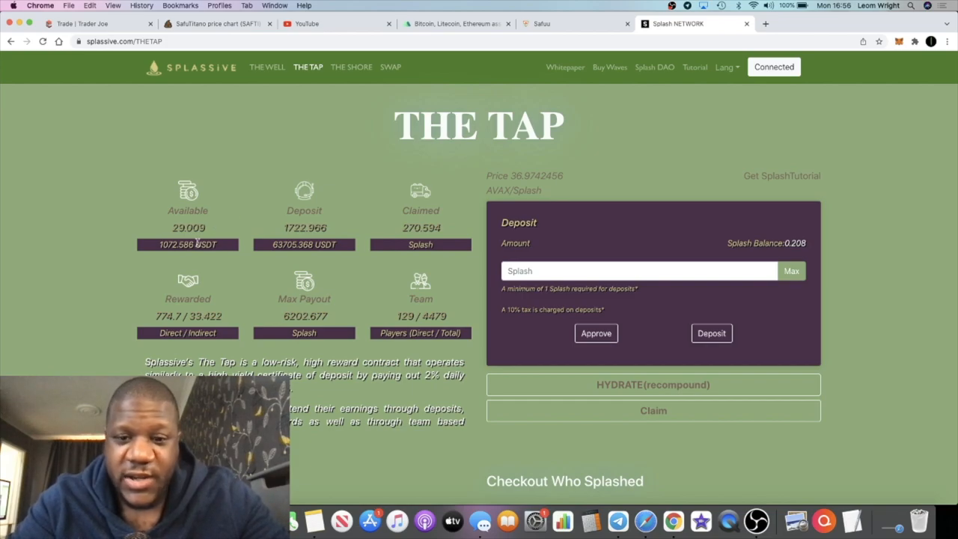
scroll("down", 3)
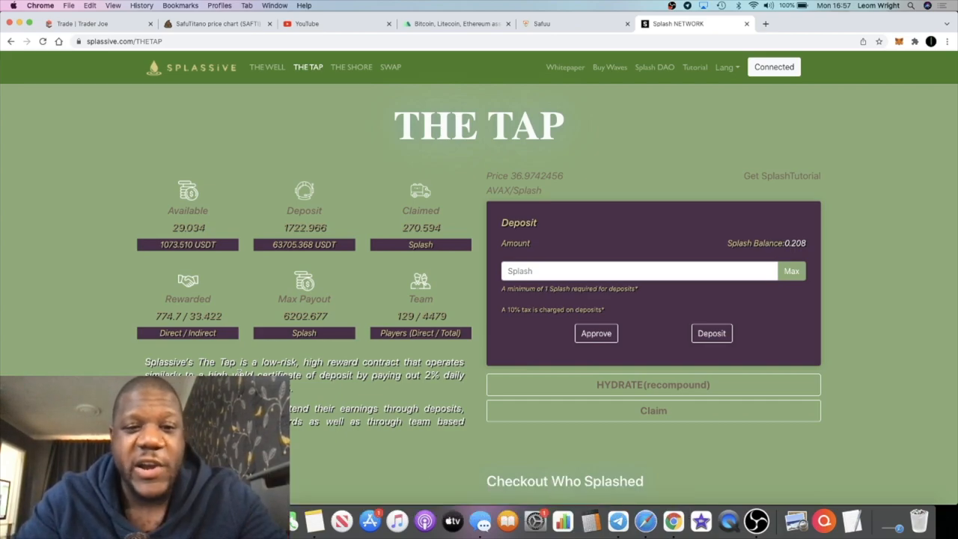
mouse_move(252, 275)
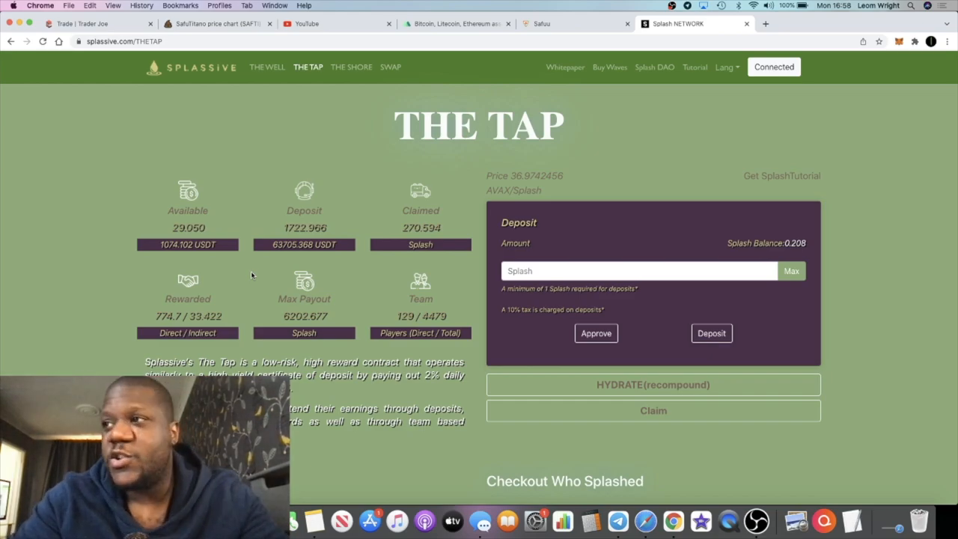
scroll("down", 3)
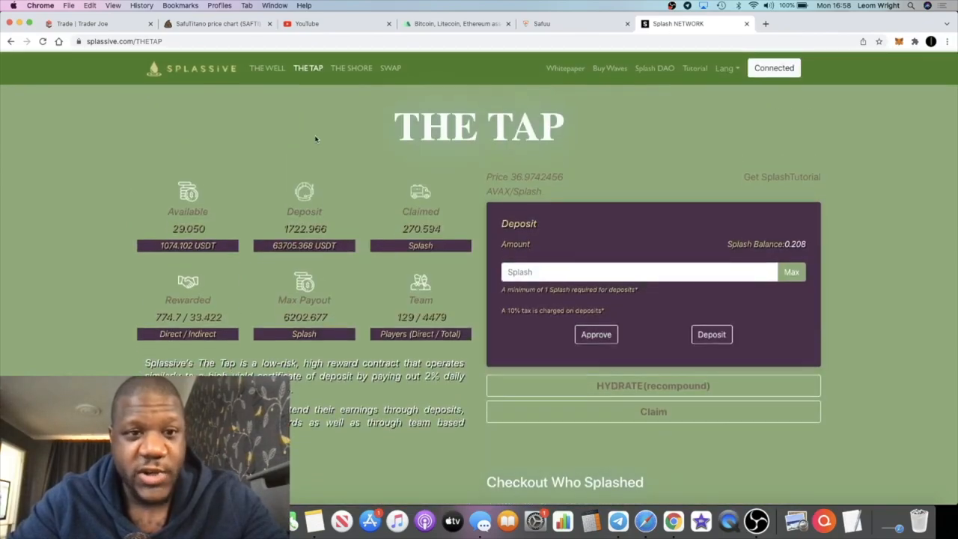
Step: Hop to The Well and back, then scroll to Join The Wave and Checkout Who Splashed
left_click(267, 67)
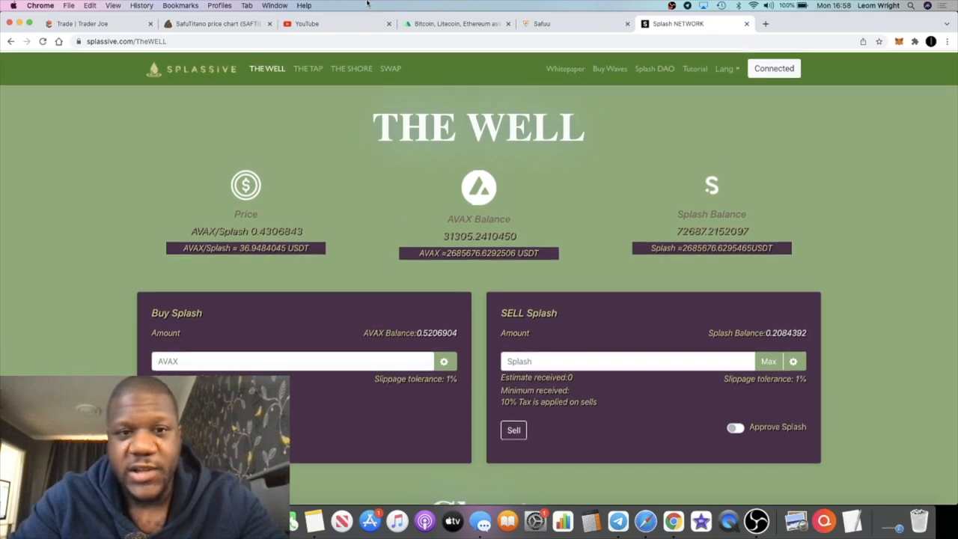
left_click(308, 68)
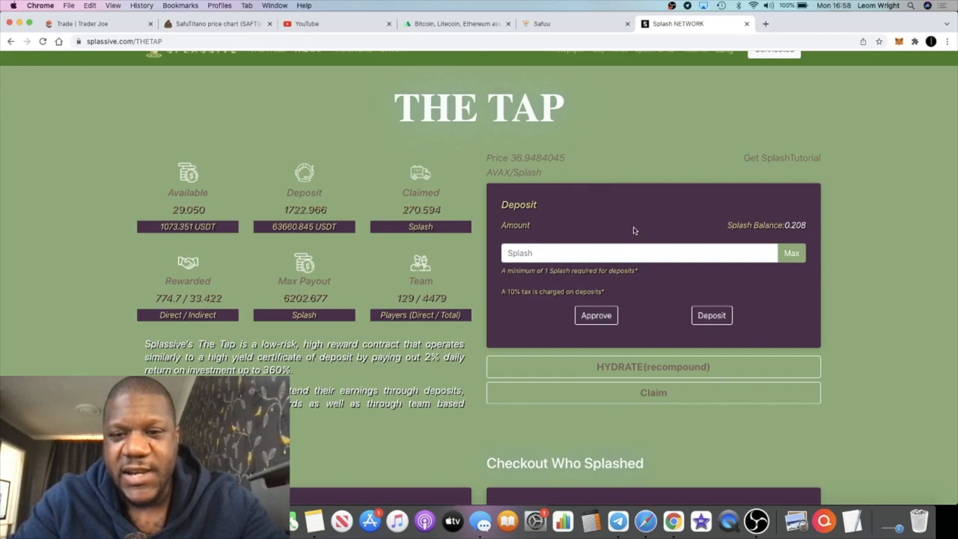
scroll("down", 3)
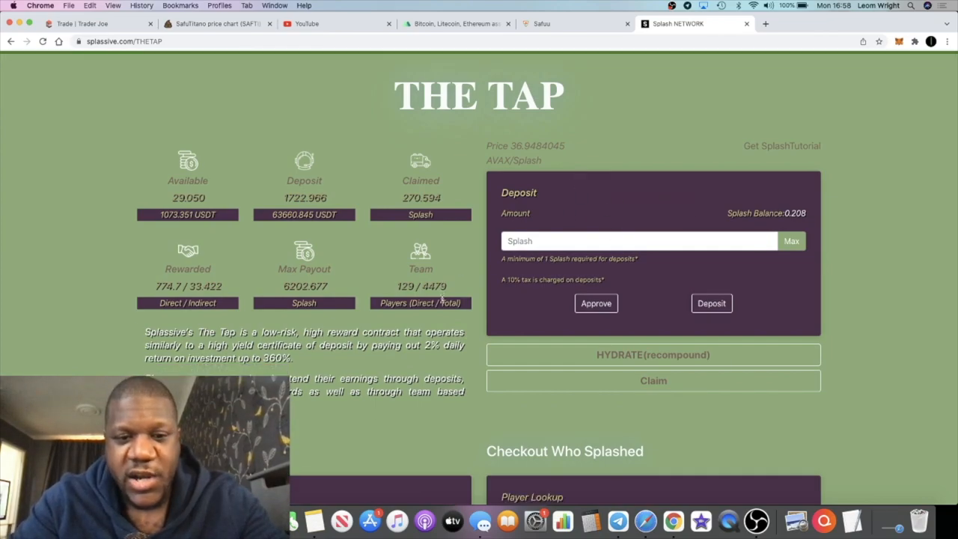
scroll("down", 3)
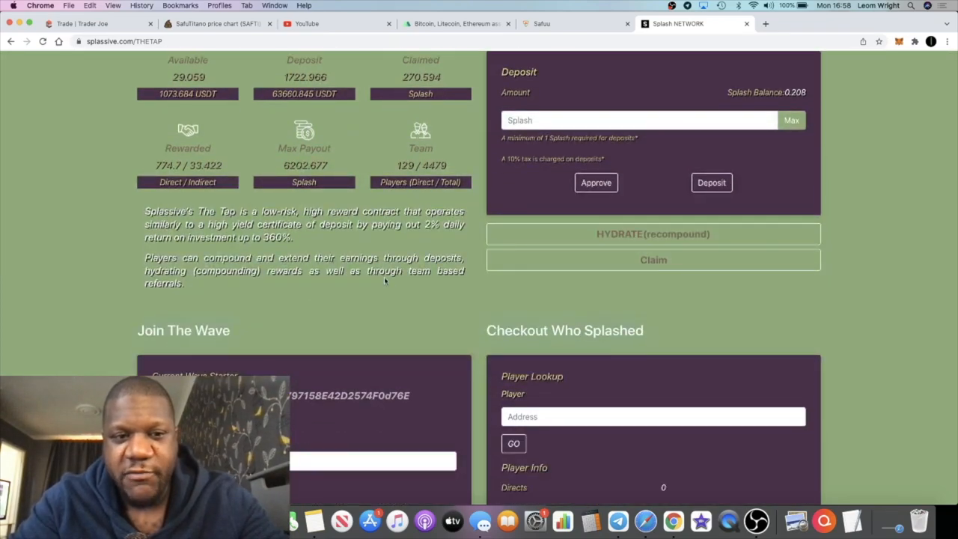
scroll("up", 3)
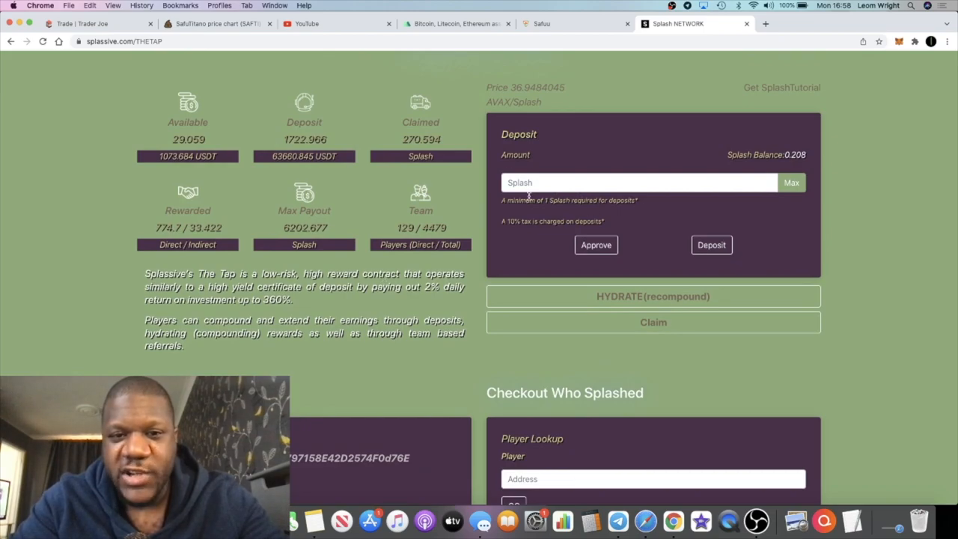
scroll("down", 3)
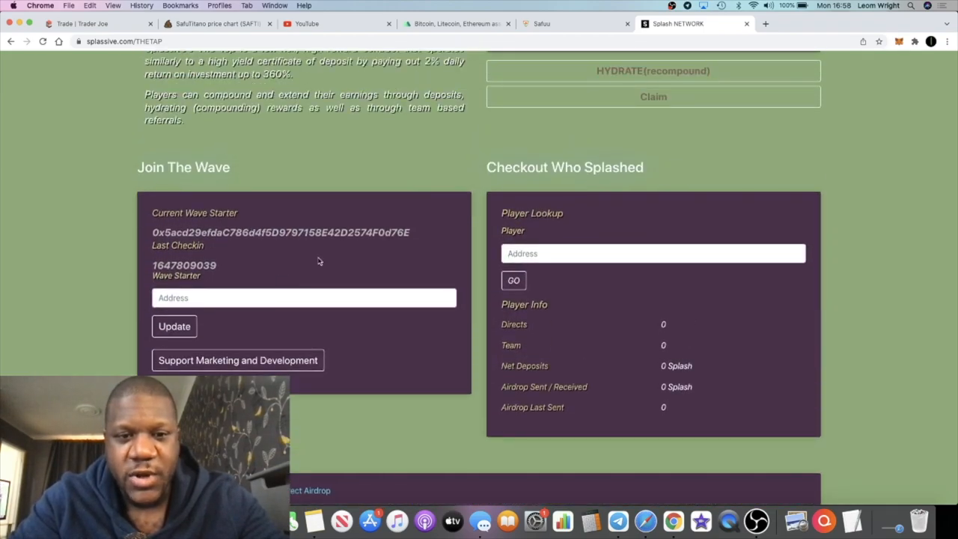
Step: Scroll back to The Tap's top stats, now showing 29.067 Splash available beside the deposit form
double_click(280, 232)
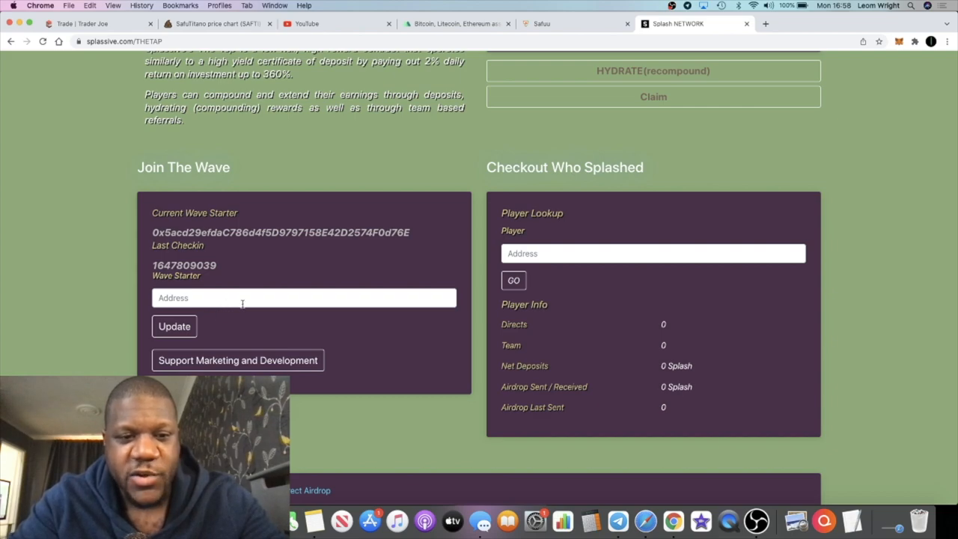
scroll("down", 3)
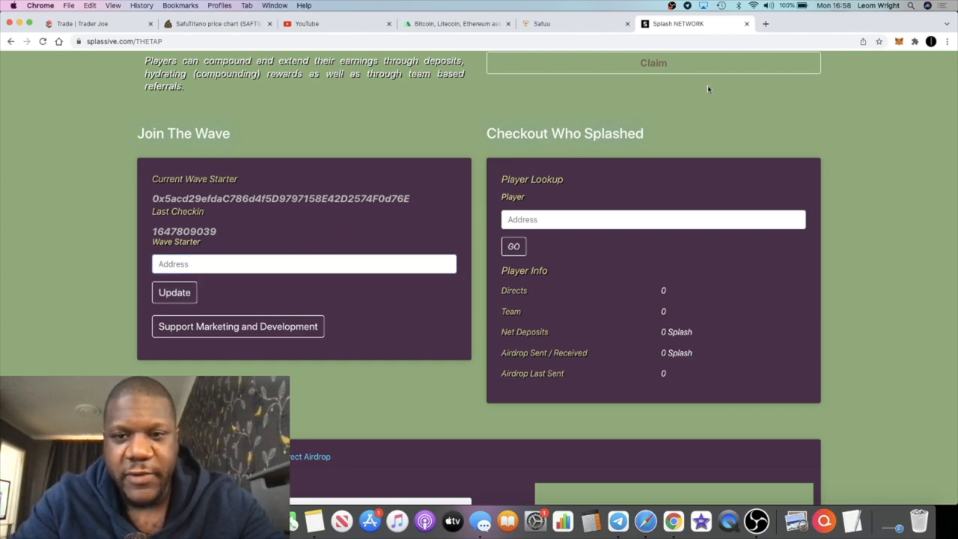
scroll("up", 3)
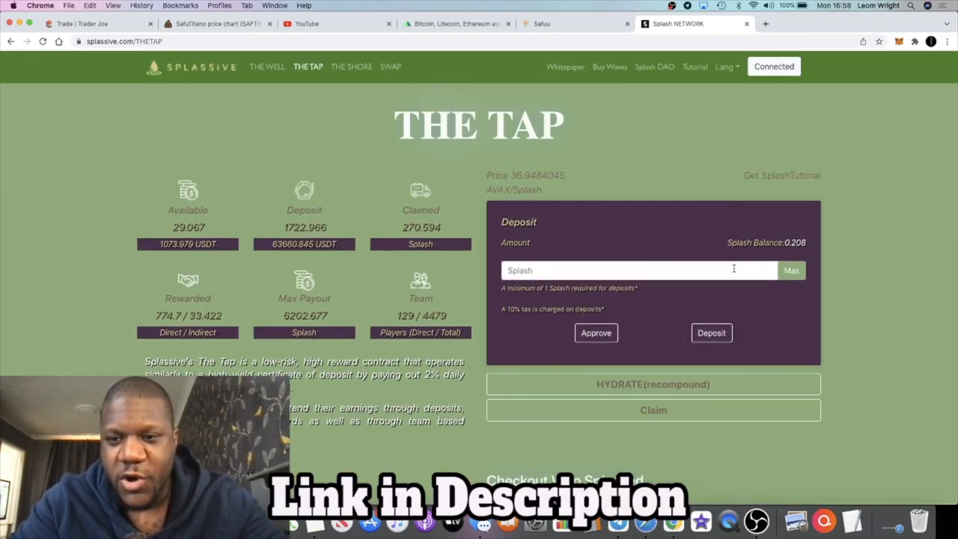
scroll("down", 3)
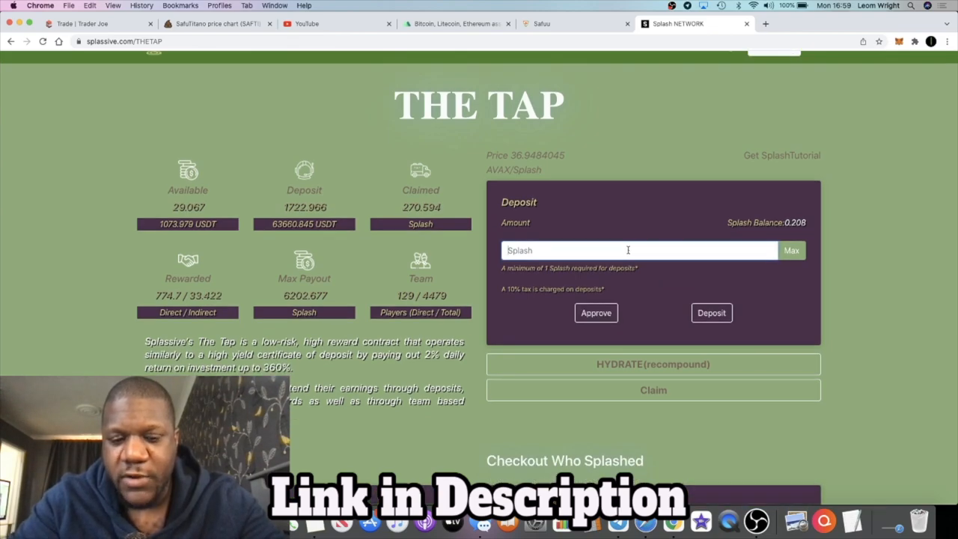
type("100")
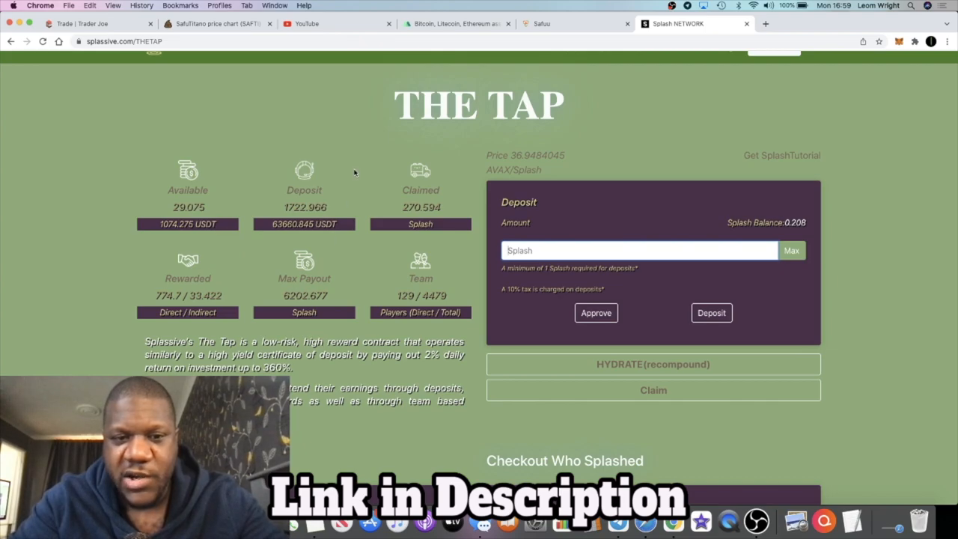
mouse_move(313, 192)
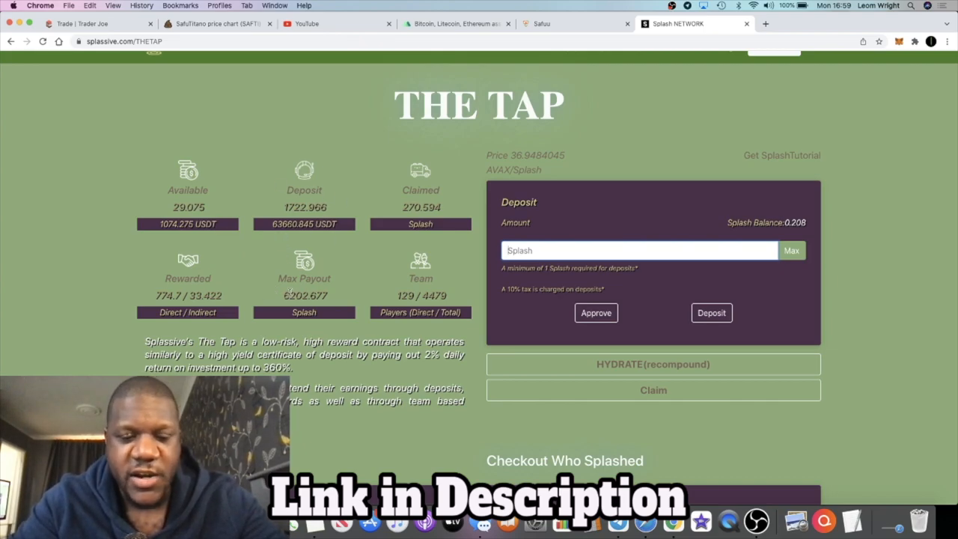
scroll("down", 3)
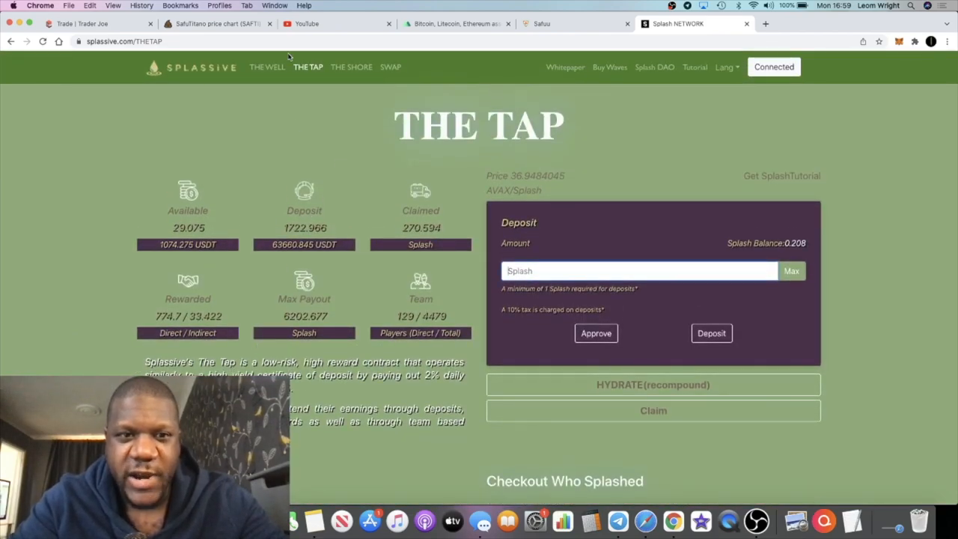
left_click(267, 67)
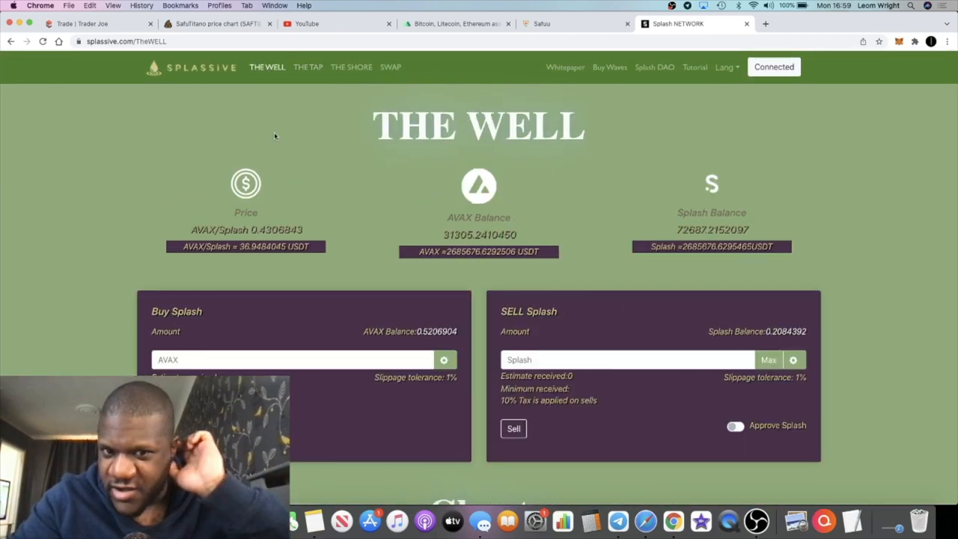
mouse_move(306, 78)
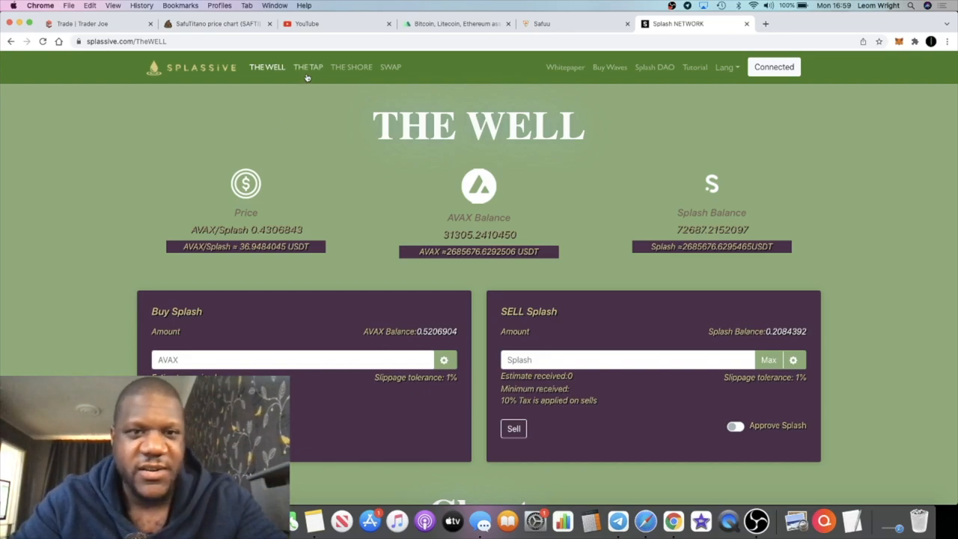
left_click(308, 67)
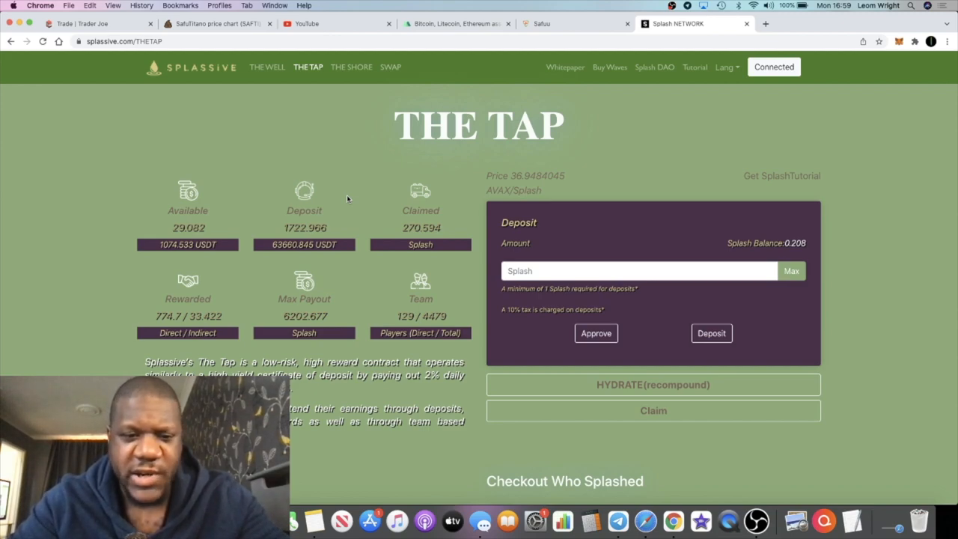
mouse_move(505, 118)
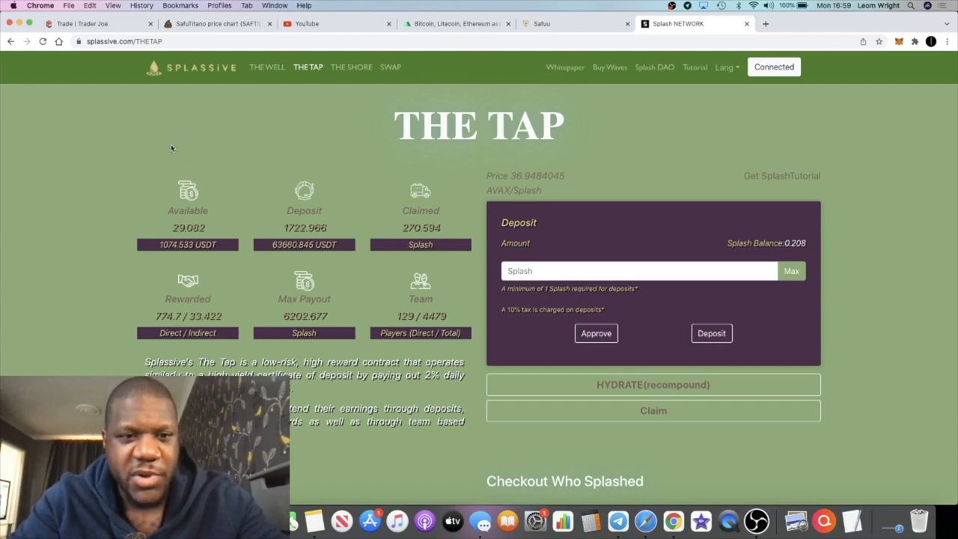
mouse_move(881, 167)
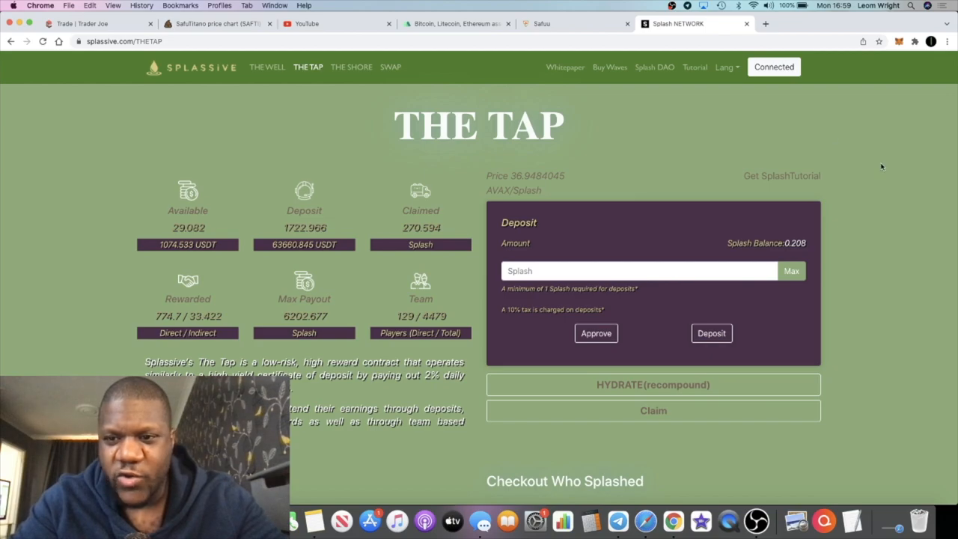
mouse_move(267, 71)
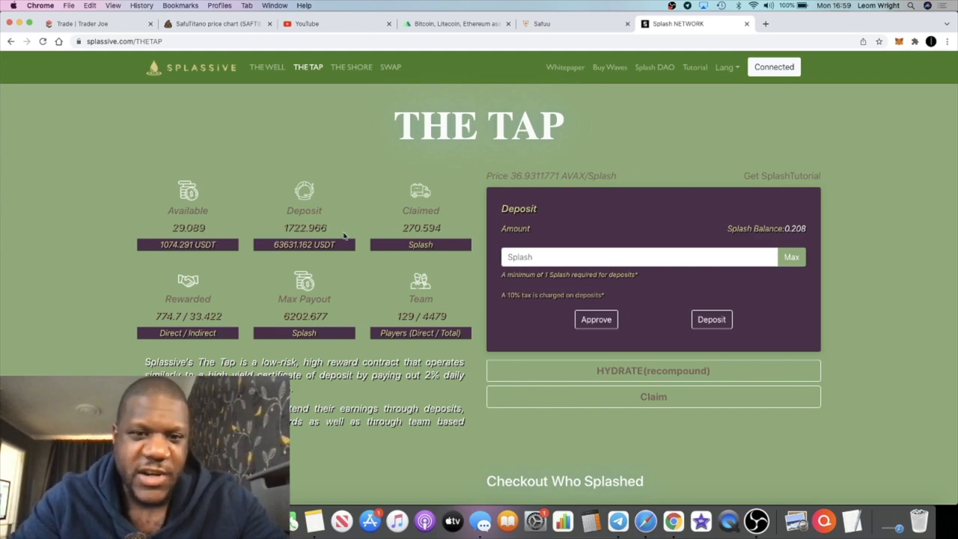
mouse_move(397, 258)
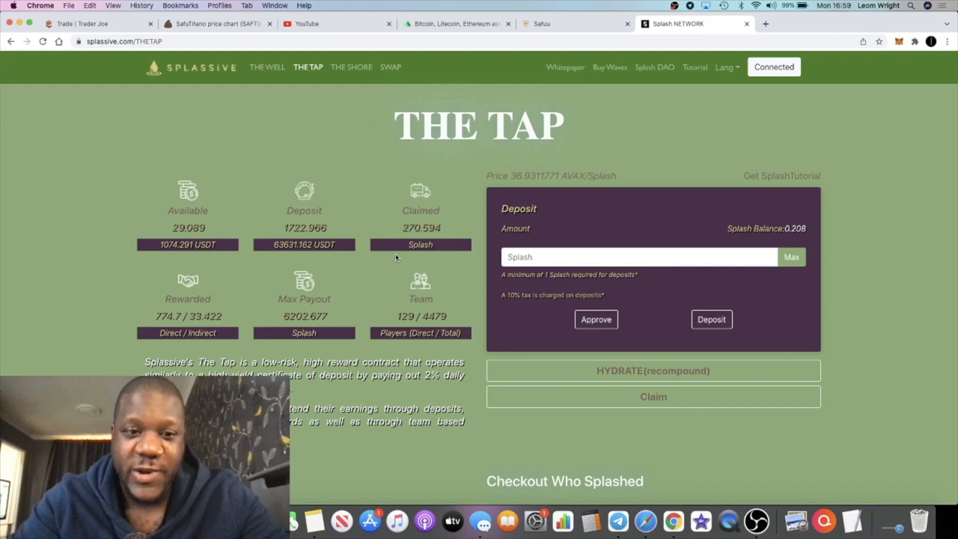
scroll("down", 3)
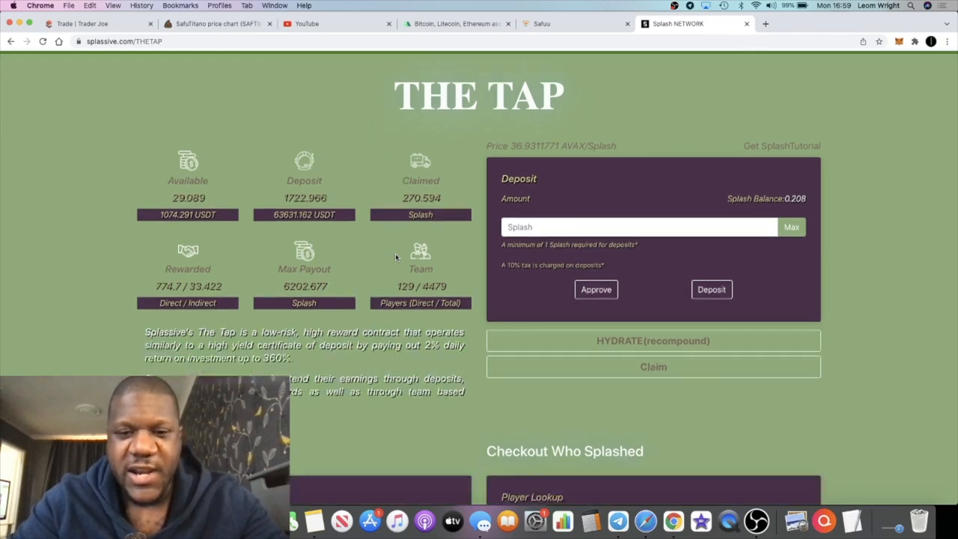
scroll("down", 3)
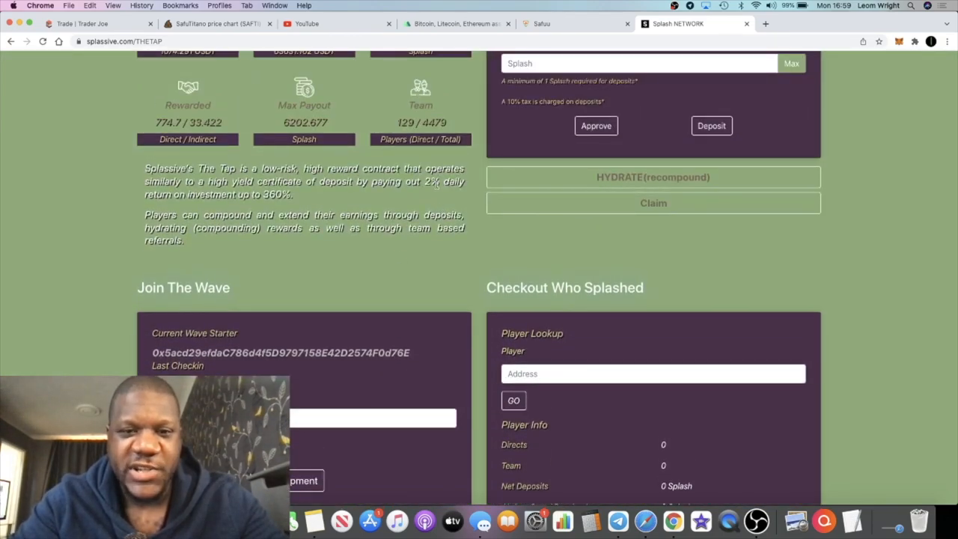
scroll("up", 3)
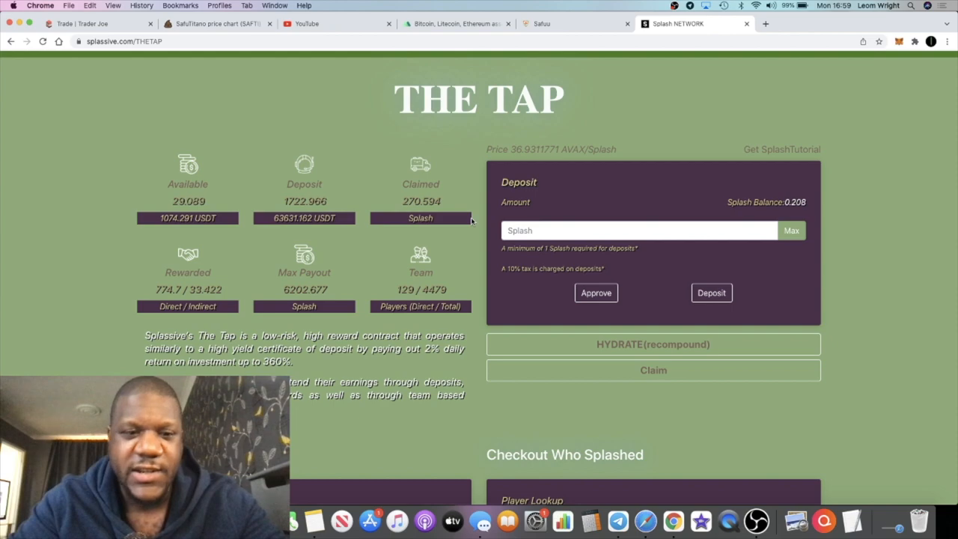
mouse_move(450, 305)
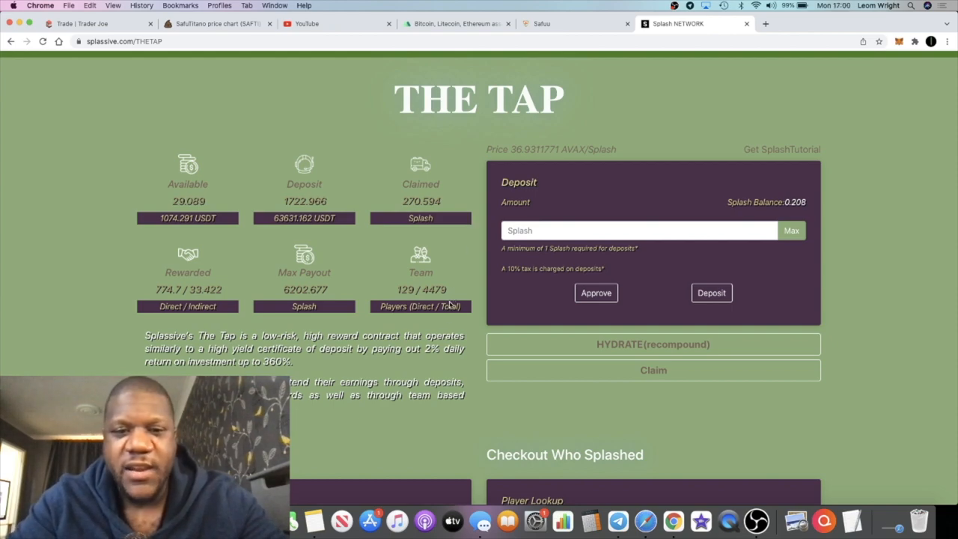
mouse_move(407, 214)
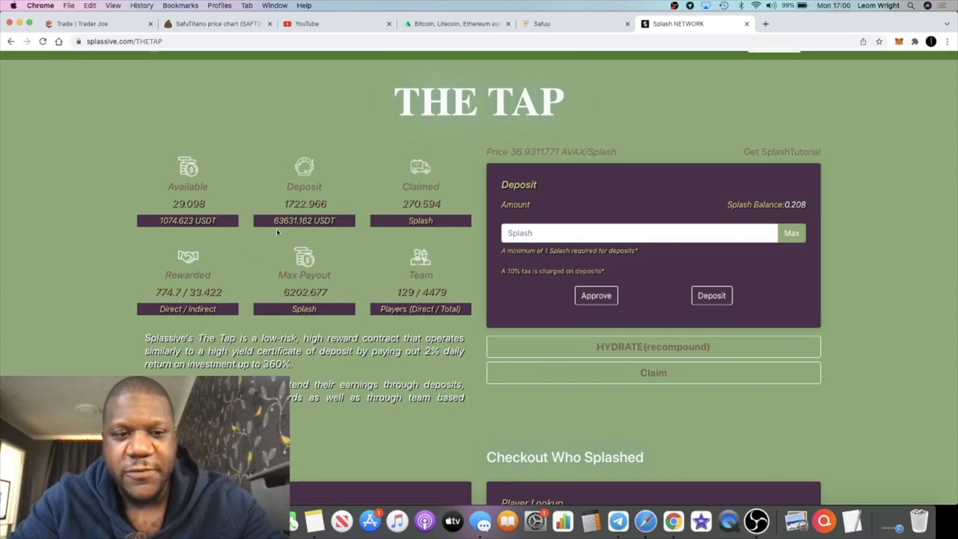
scroll("down", 3)
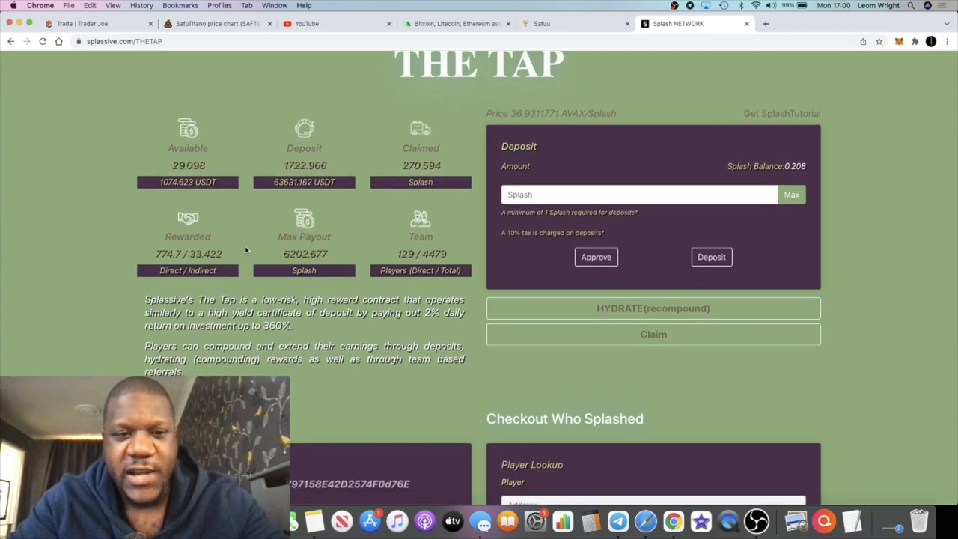
double_click(187, 182)
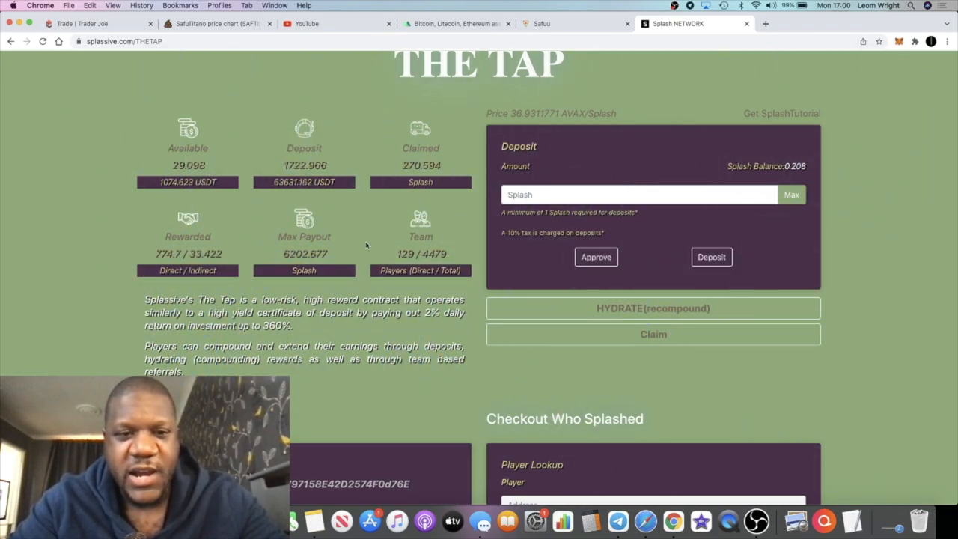
scroll("up", 3)
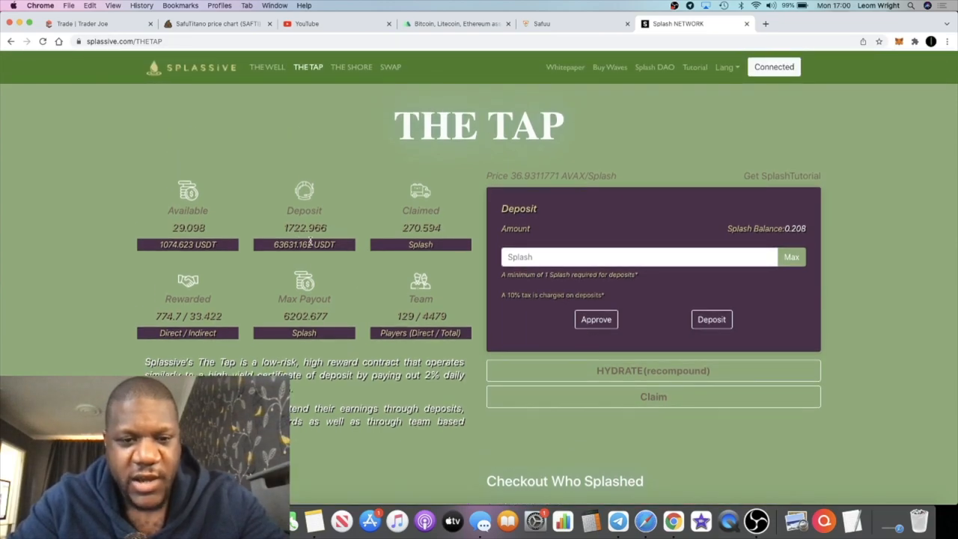
mouse_move(645, 519)
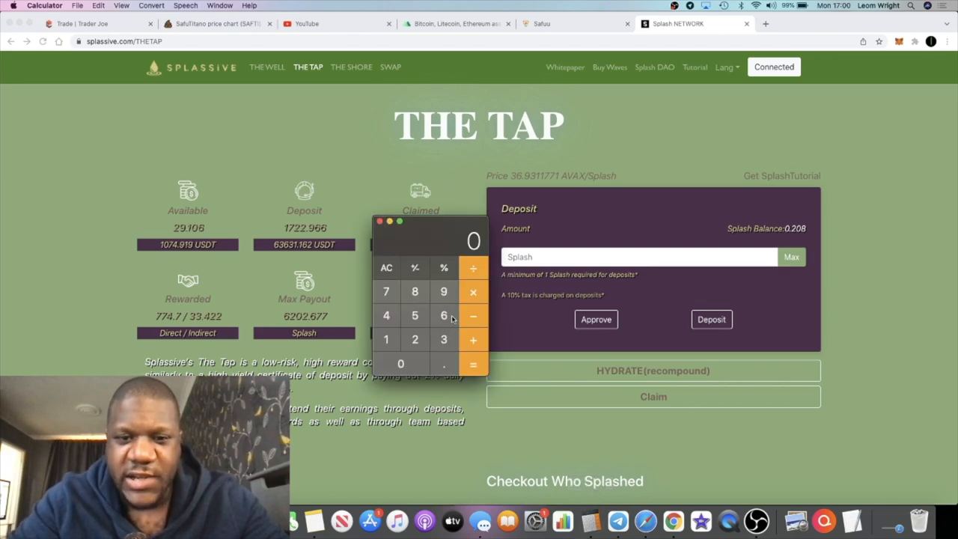
Step: Calculate 2% of the 63631 deposit (1272.62), then 1272 × 30 = 38160
left_click(443, 315)
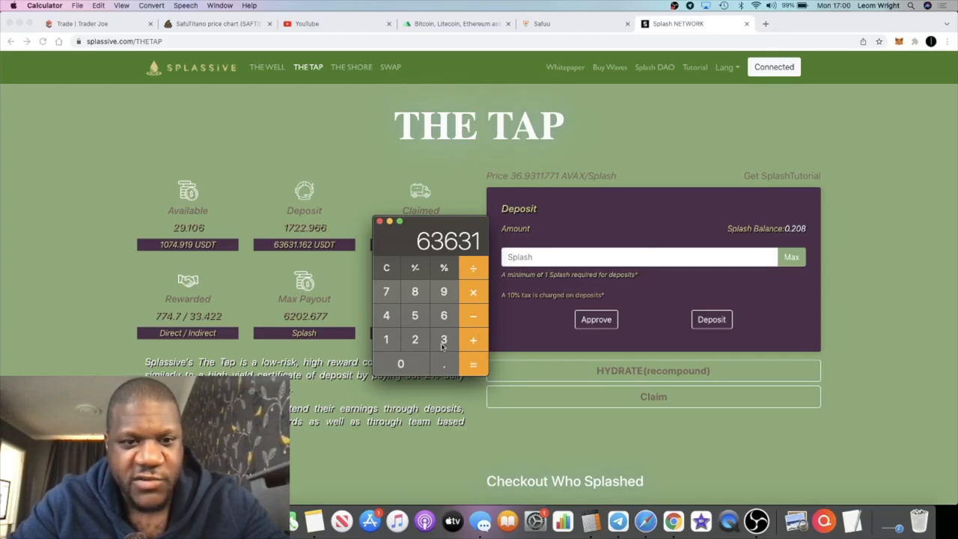
mouse_move(473, 340)
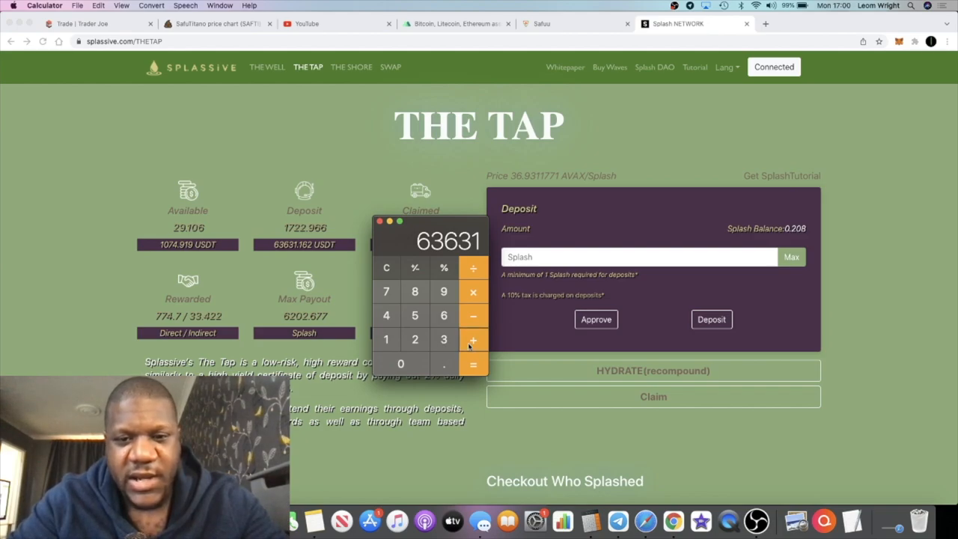
left_click(386, 268)
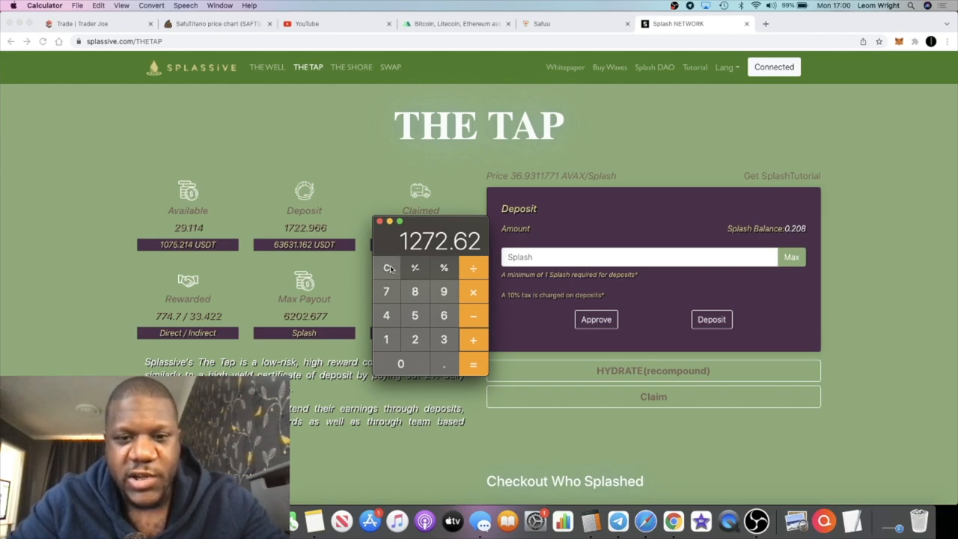
left_click(386, 268)
type("127")
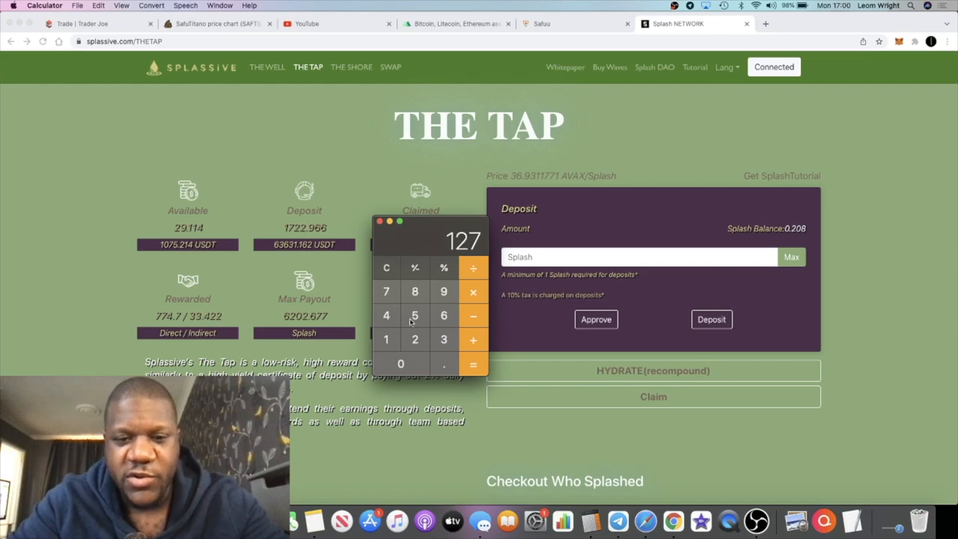
left_click(414, 339)
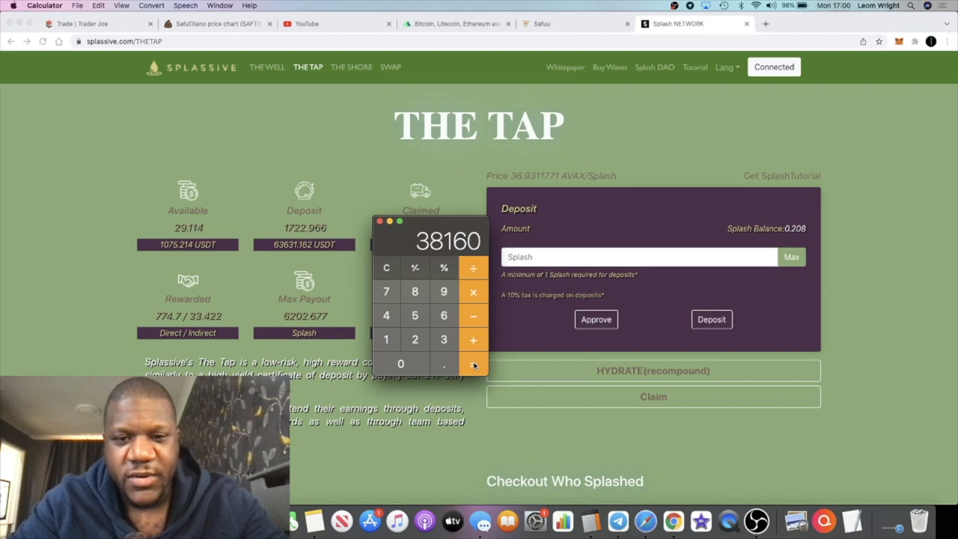
mouse_move(428, 183)
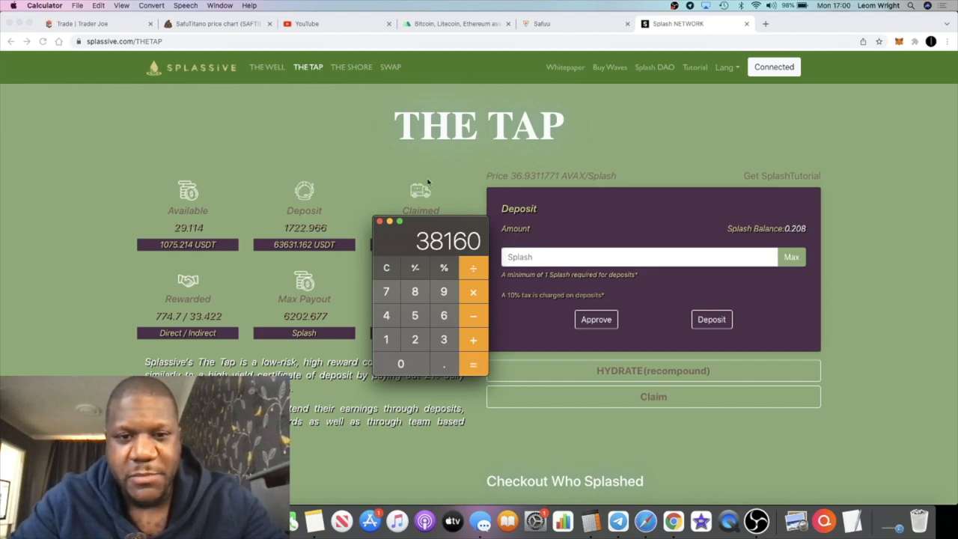
mouse_move(379, 180)
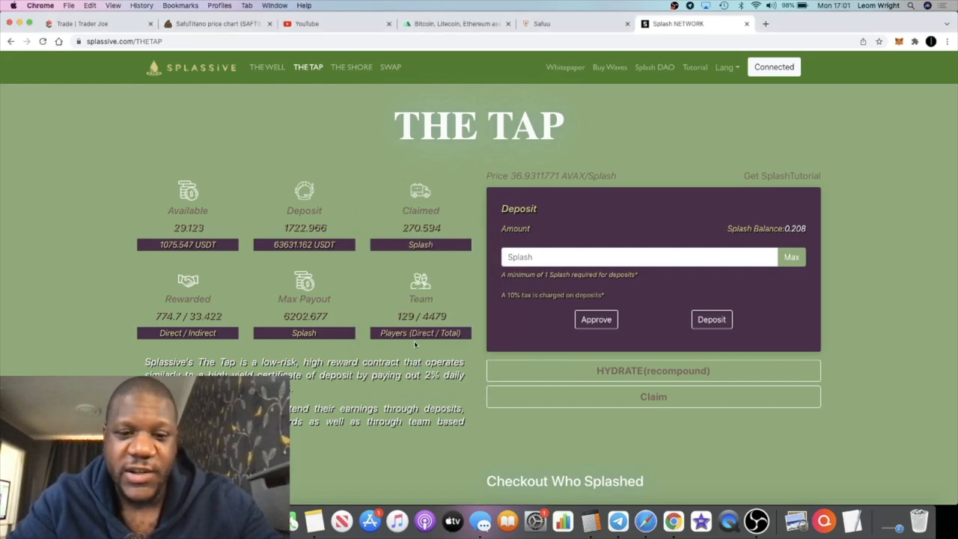
mouse_move(543, 502)
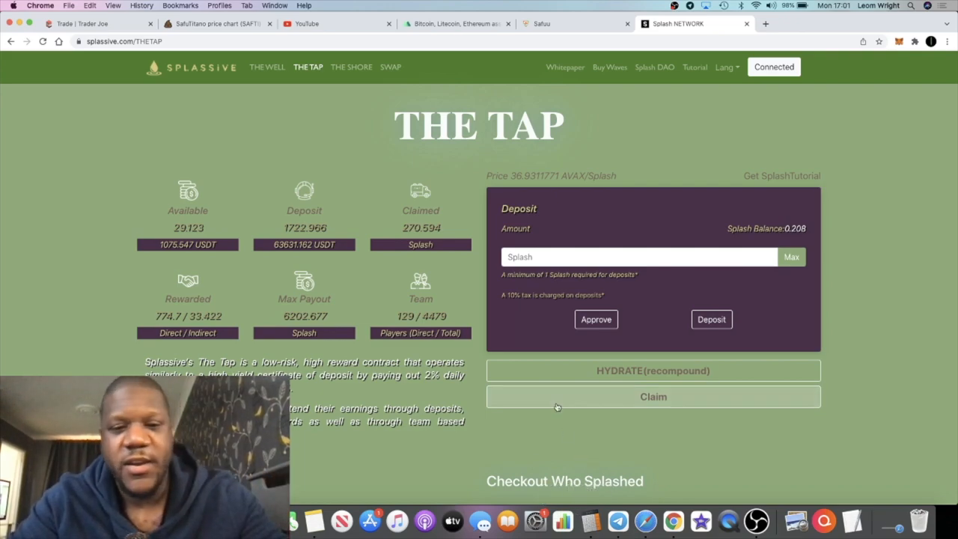
mouse_move(852, 331)
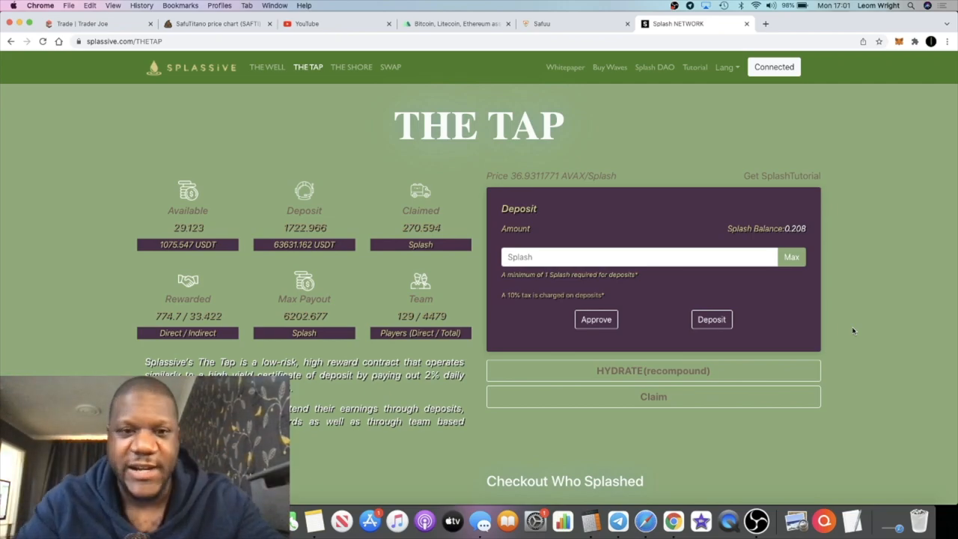
mouse_move(590, 520)
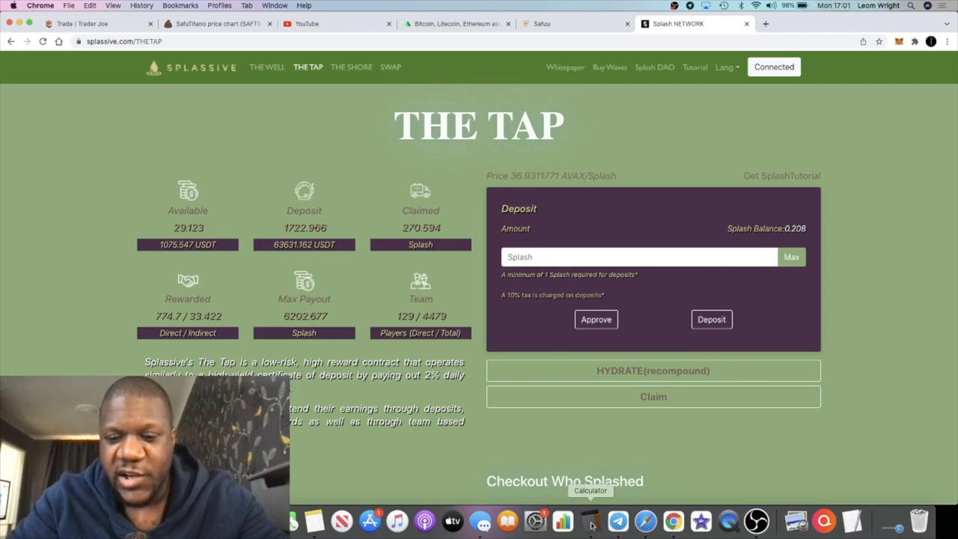
left_click(591, 520)
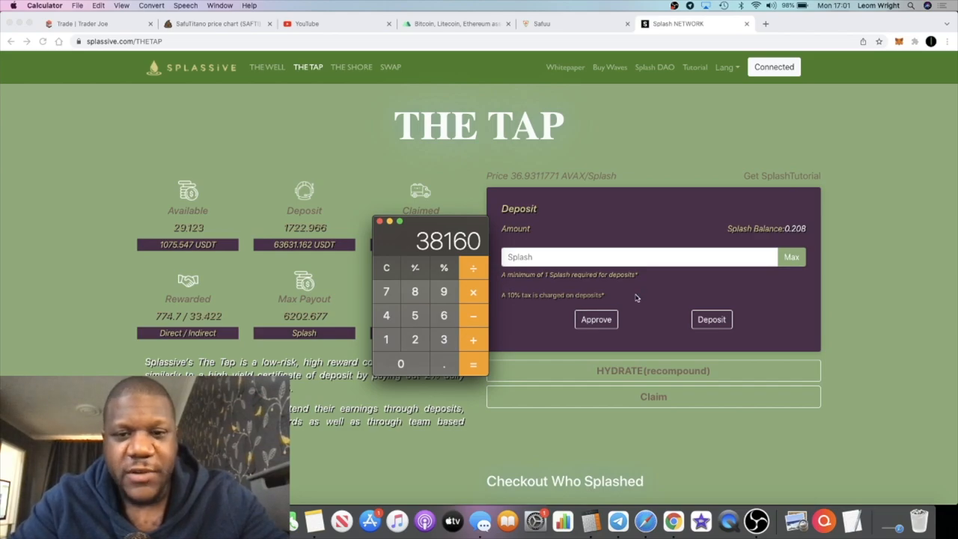
mouse_move(839, 280)
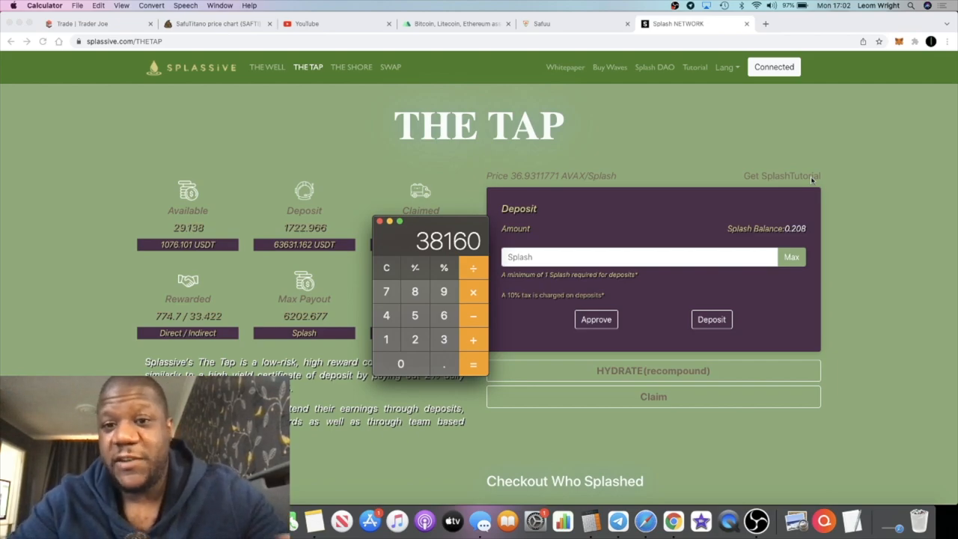
mouse_move(181, 249)
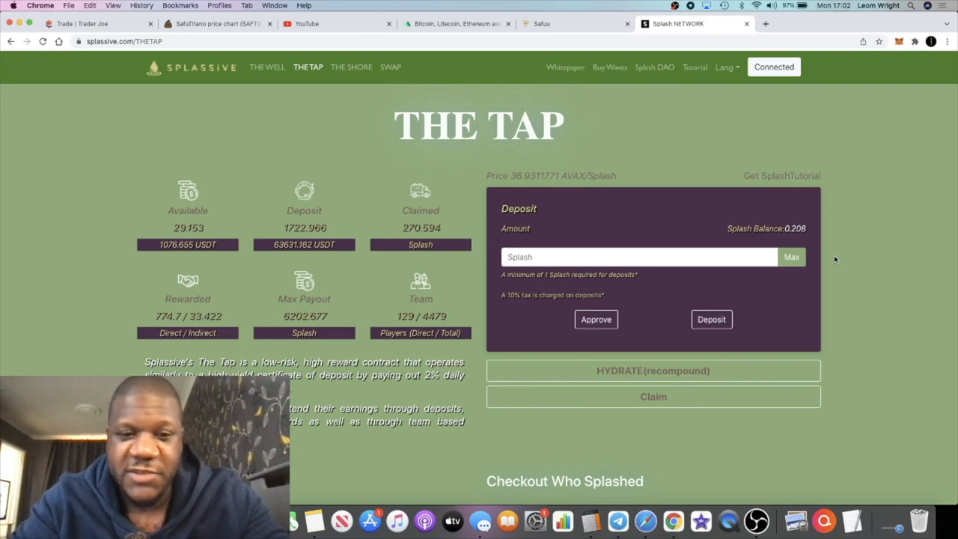
scroll("down", 3)
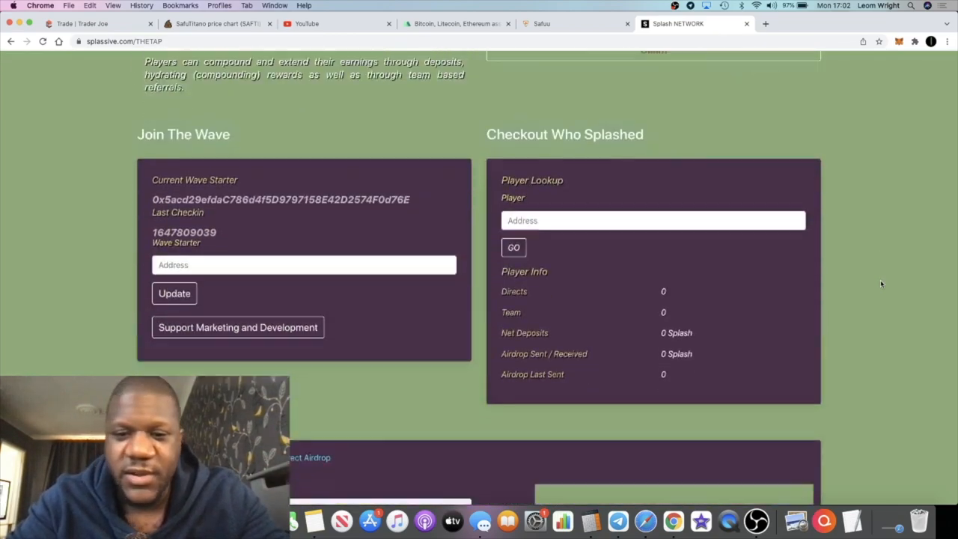
scroll("up", 3)
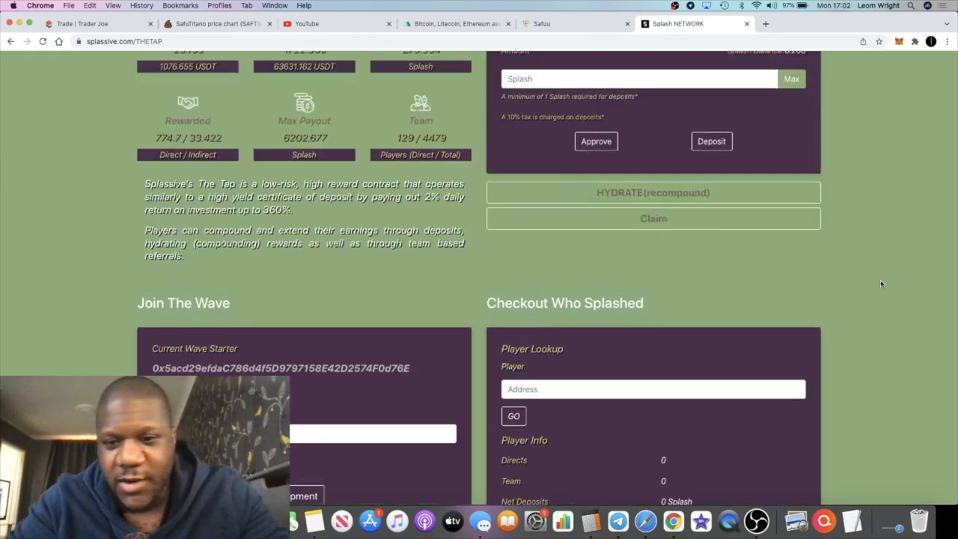
scroll("up", 3)
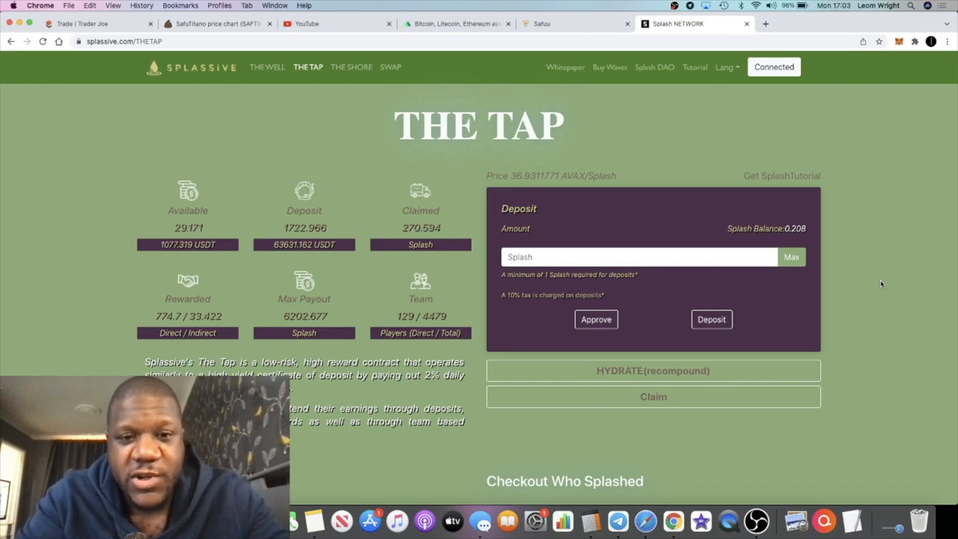
mouse_move(479, 322)
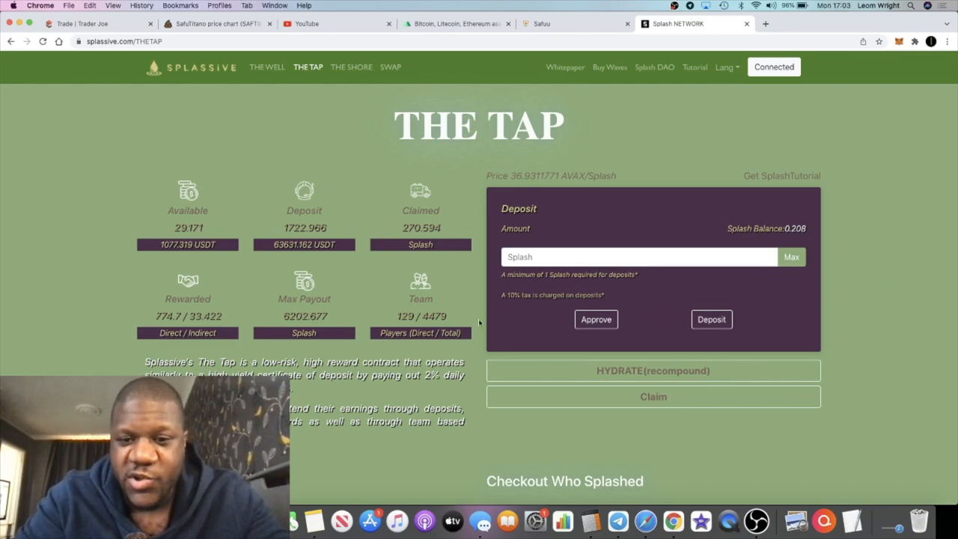
mouse_move(453, 355)
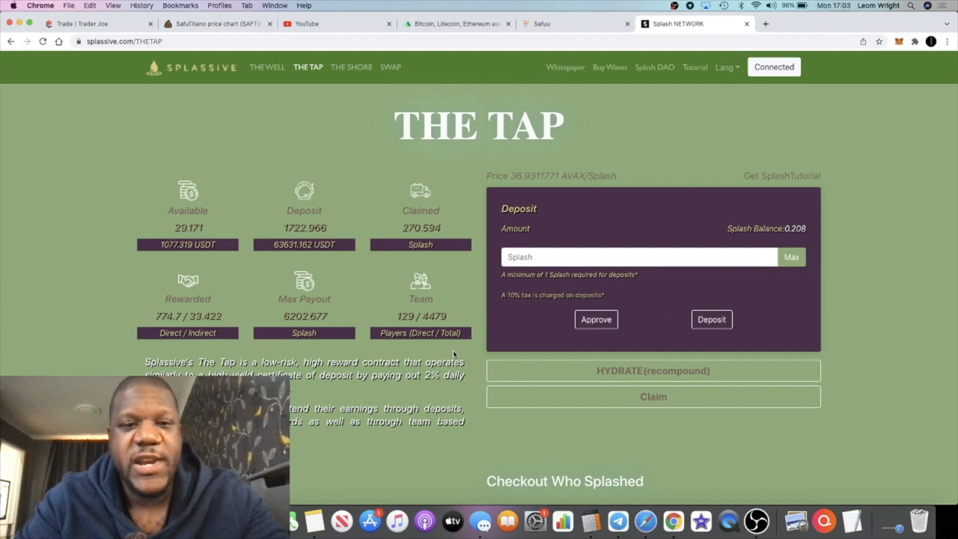
mouse_move(351, 217)
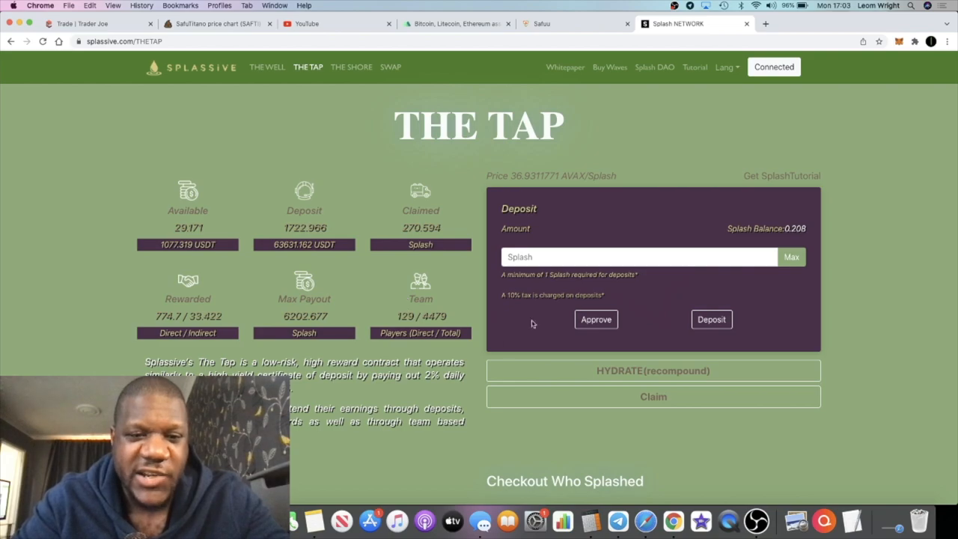
mouse_move(858, 294)
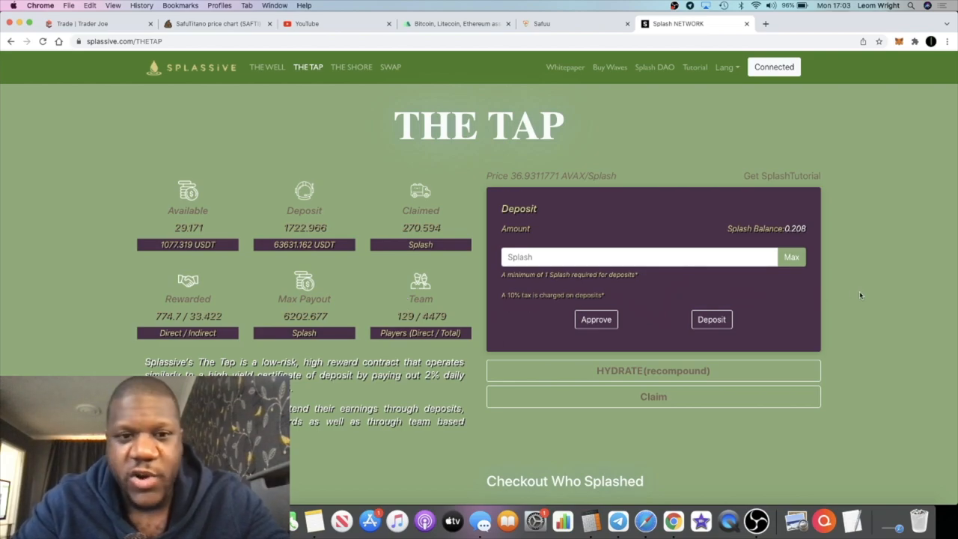
scroll("down", 3)
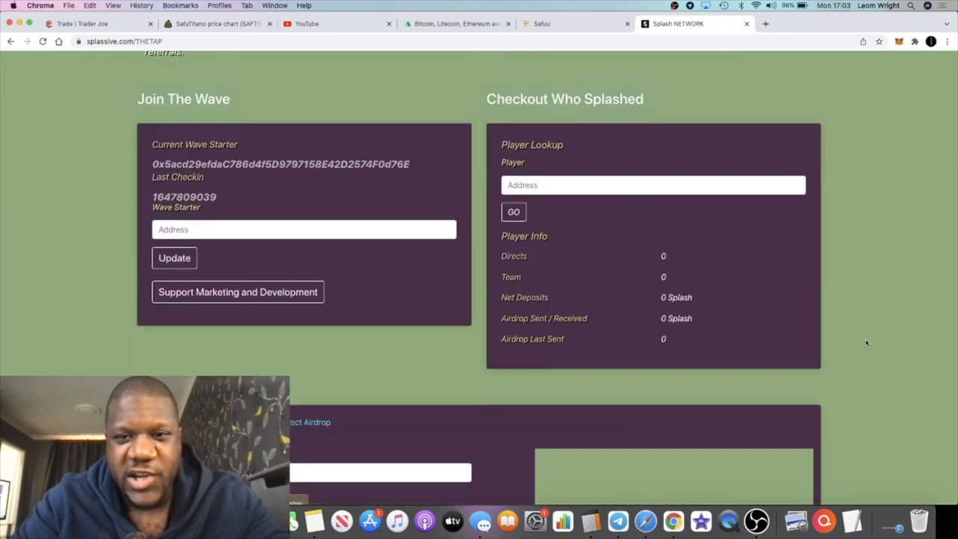
scroll("up", 3)
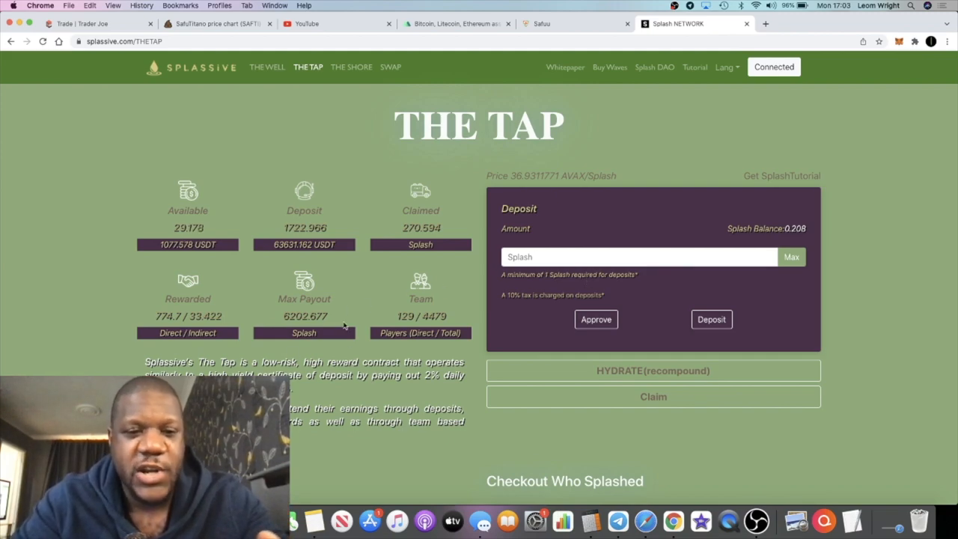
mouse_move(336, 241)
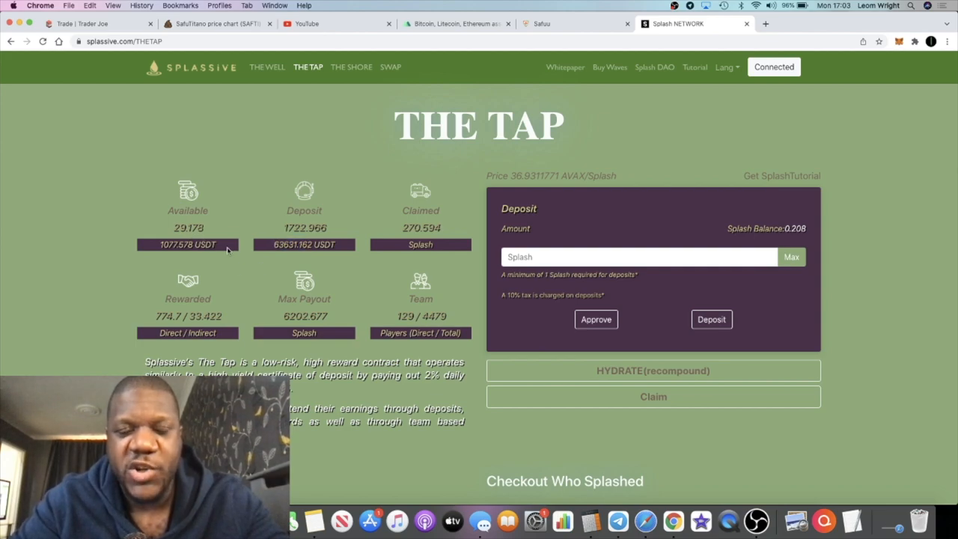
mouse_move(273, 294)
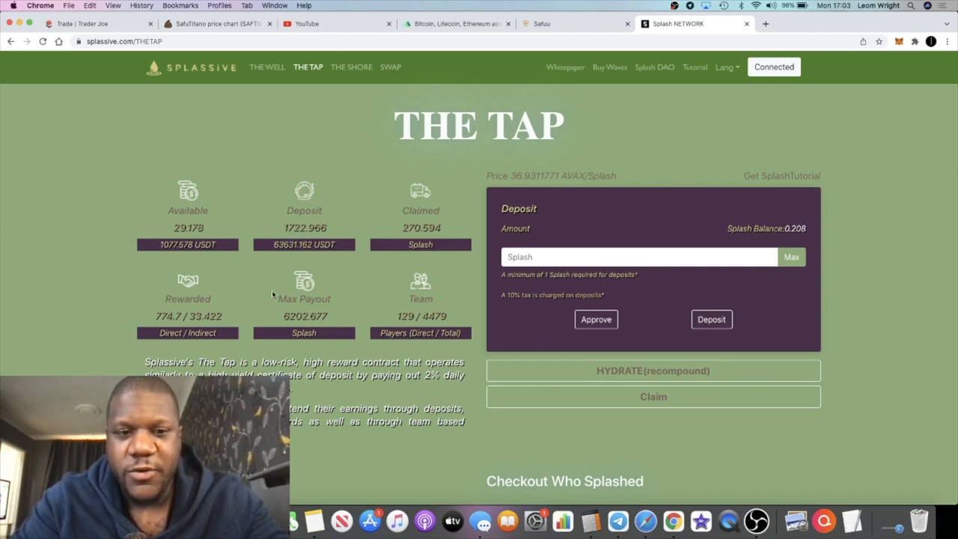